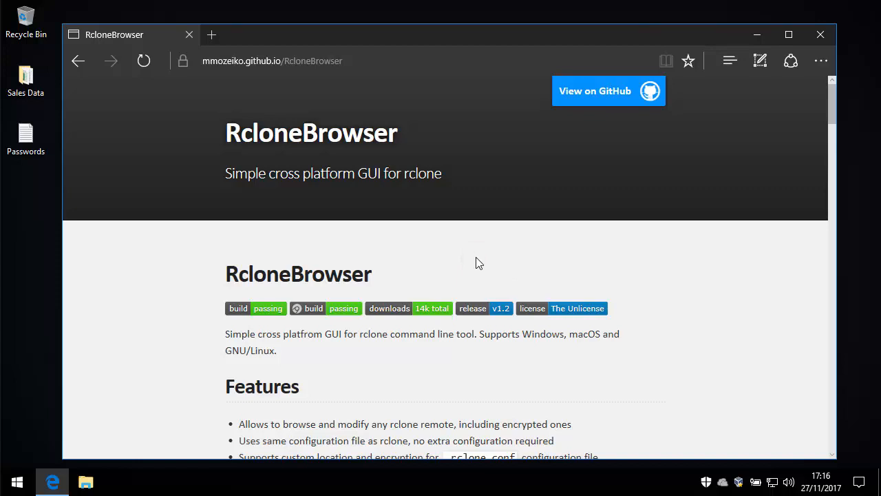
mouse_move(576, 284)
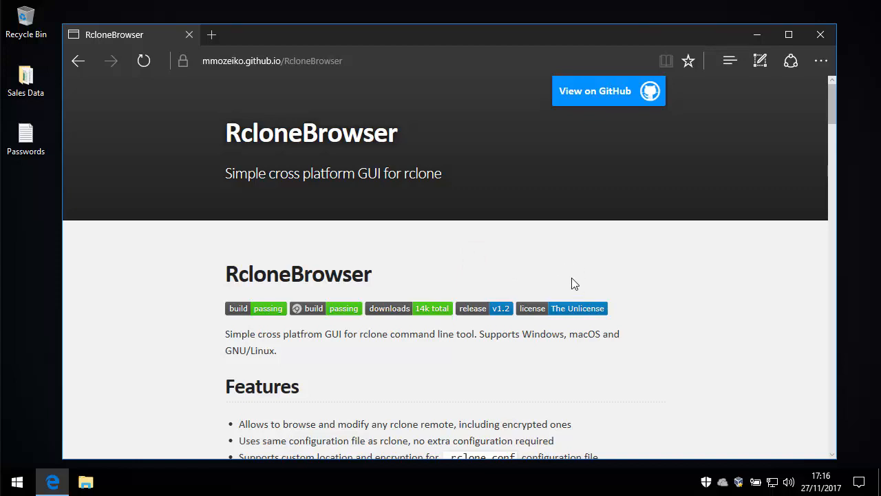
- Reach the RcloneBrowser project's releases page from the GitHub Download section
scroll("down", 3)
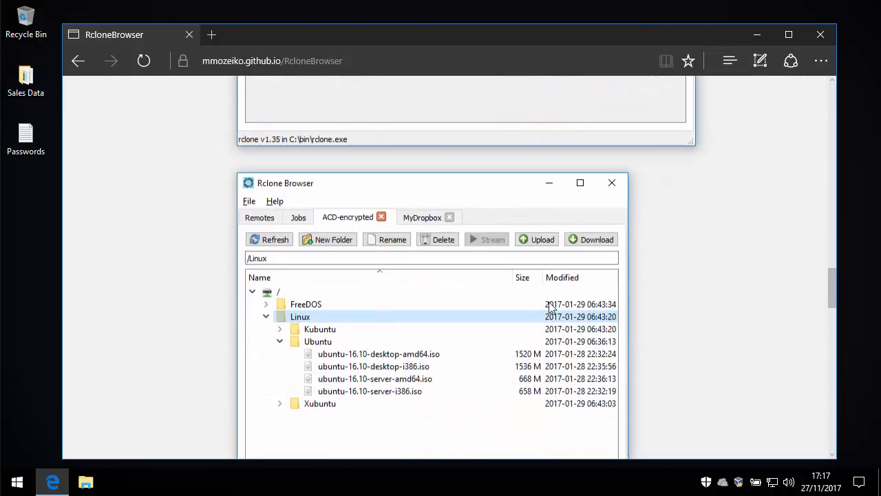
scroll("down", 3)
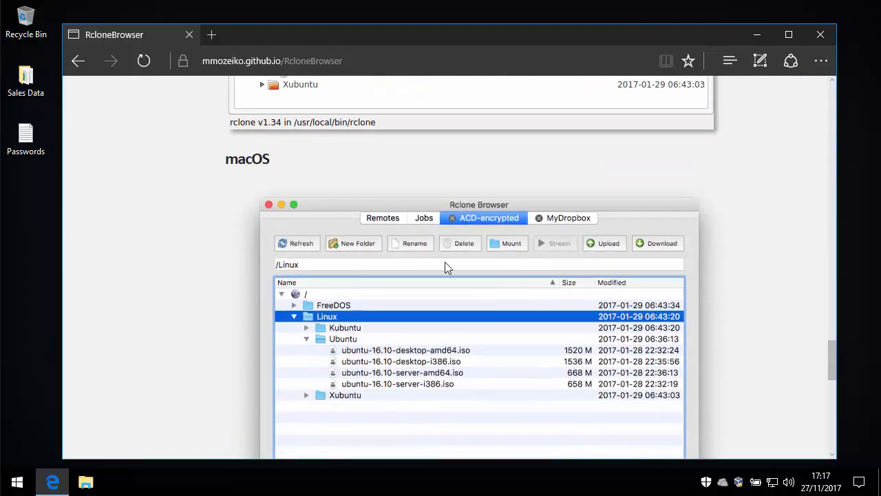
left_click(603, 242)
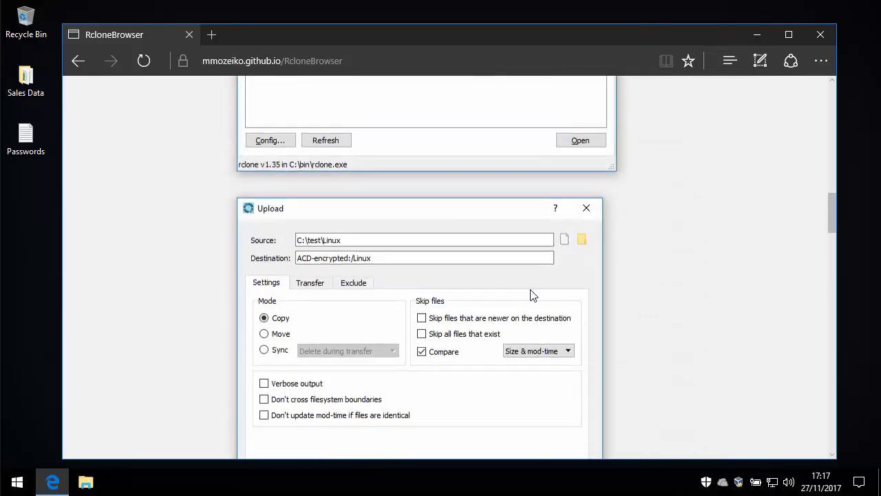
left_click(587, 207)
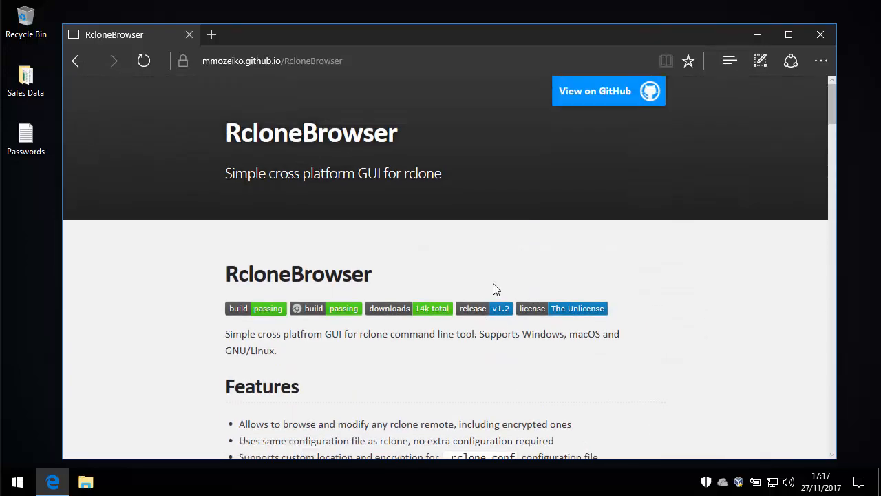
mouse_move(515, 262)
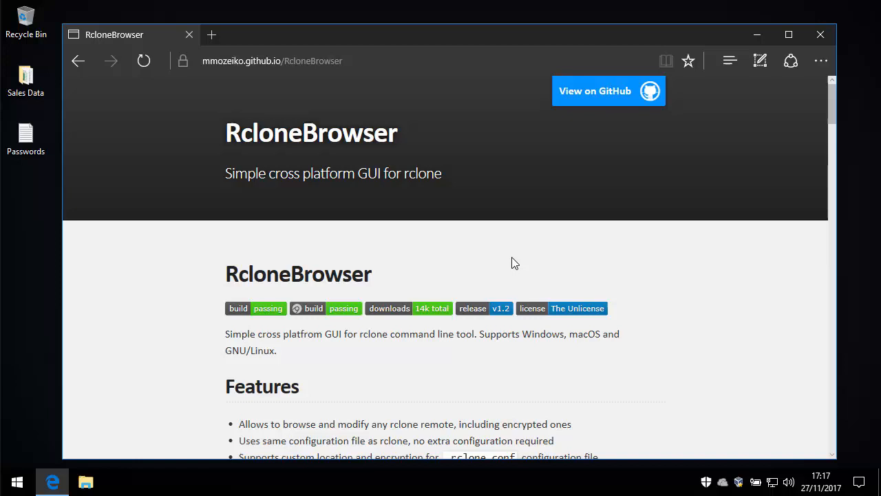
mouse_move(573, 273)
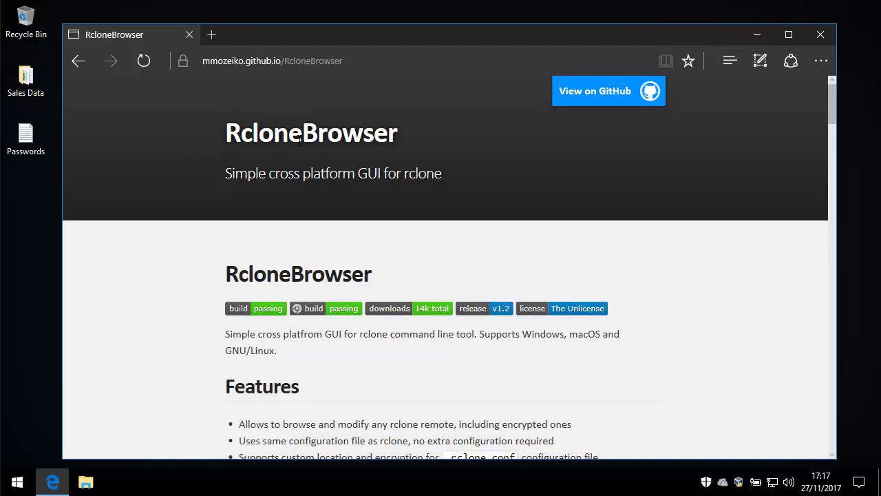
scroll("down", 3)
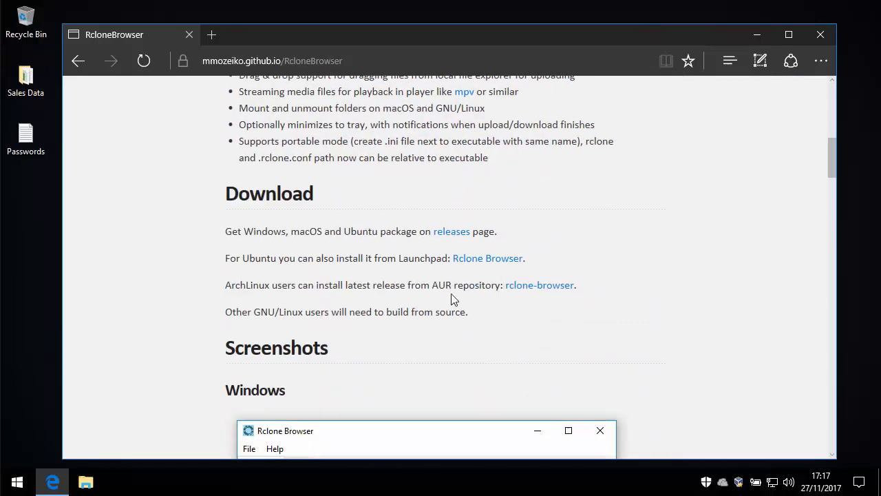
left_click(452, 231)
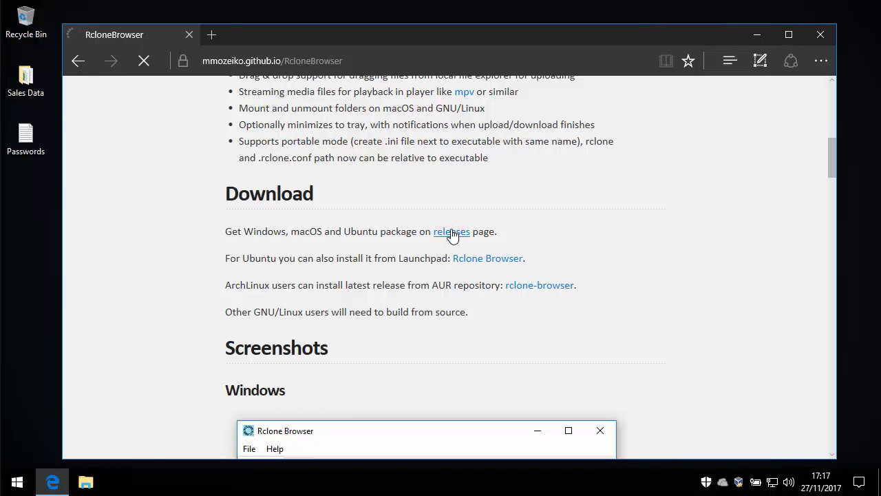
left_click(451, 232)
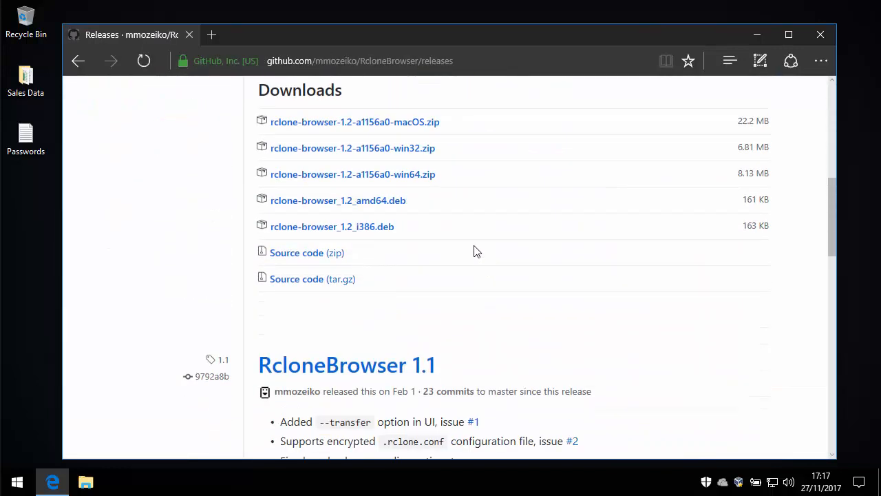
mouse_move(419, 174)
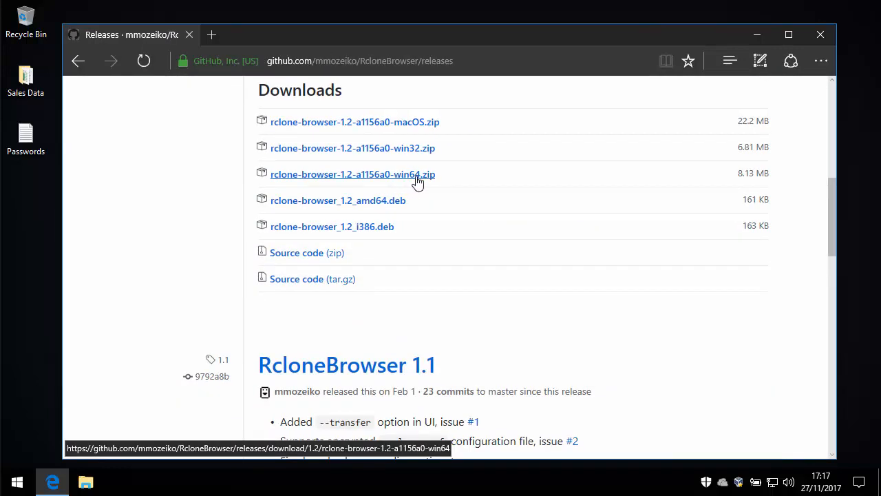
- Download rclone-browser-1.2-a1156a0-win64.zip to the desktop and close Edge
left_click(352, 174)
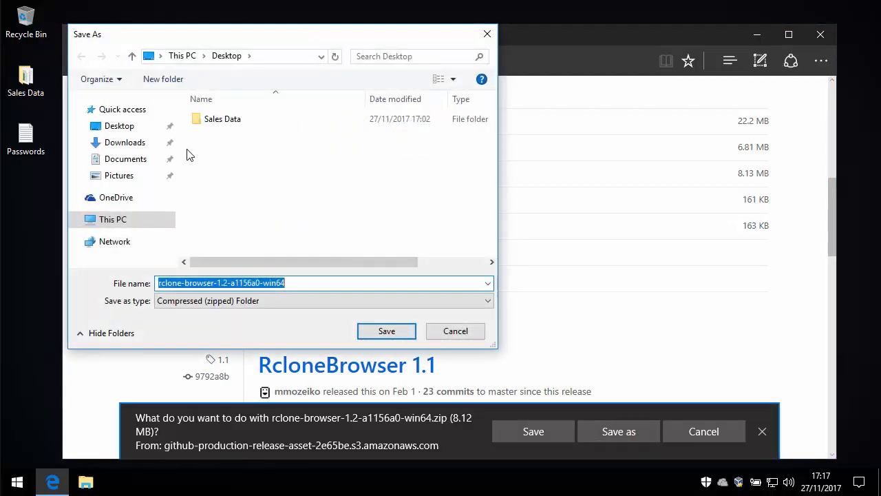
left_click(385, 331)
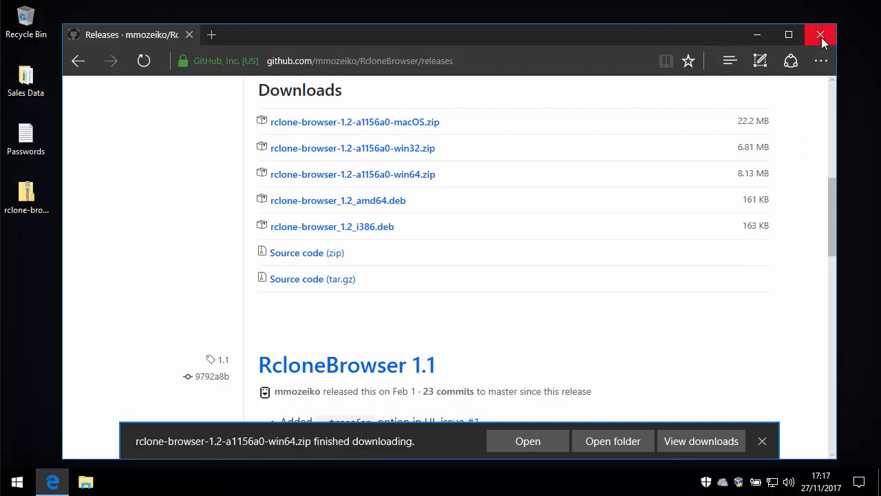
left_click(821, 34)
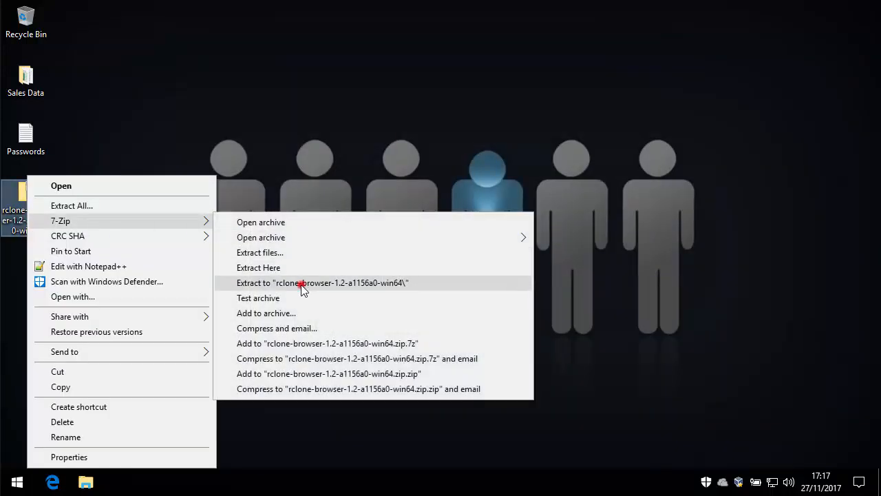
- Extract the zip into its own desktop folder with 7-Zip and launch RcloneBrowser.exe from it
left_click(323, 282)
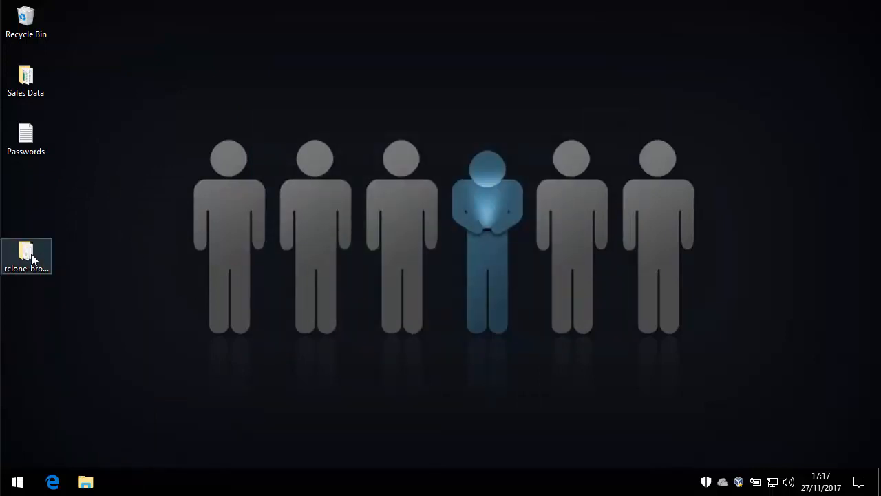
double_click(25, 256)
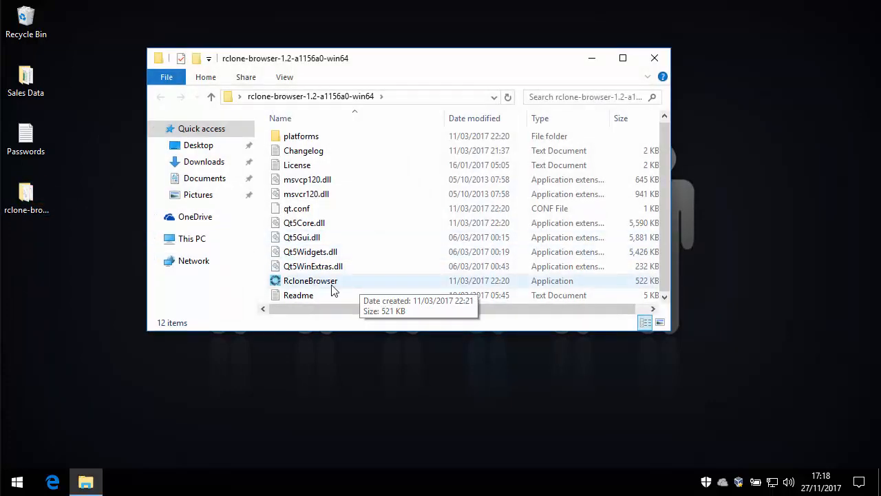
left_click(310, 281)
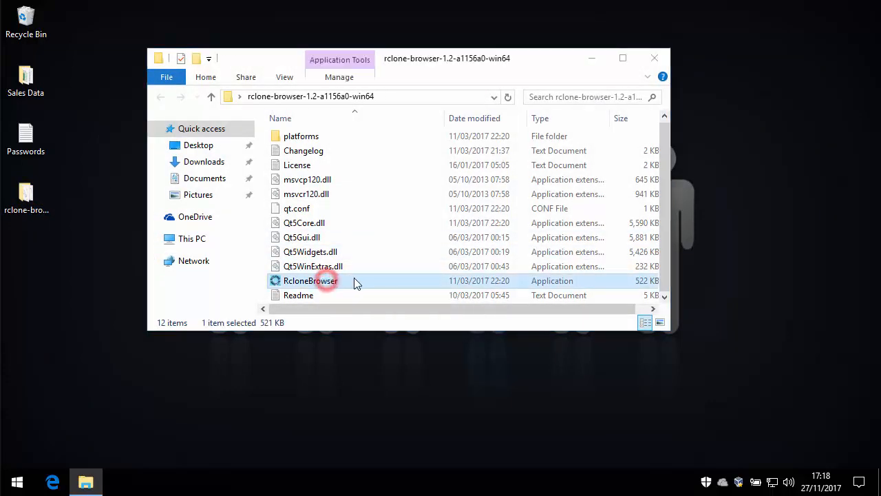
double_click(309, 281)
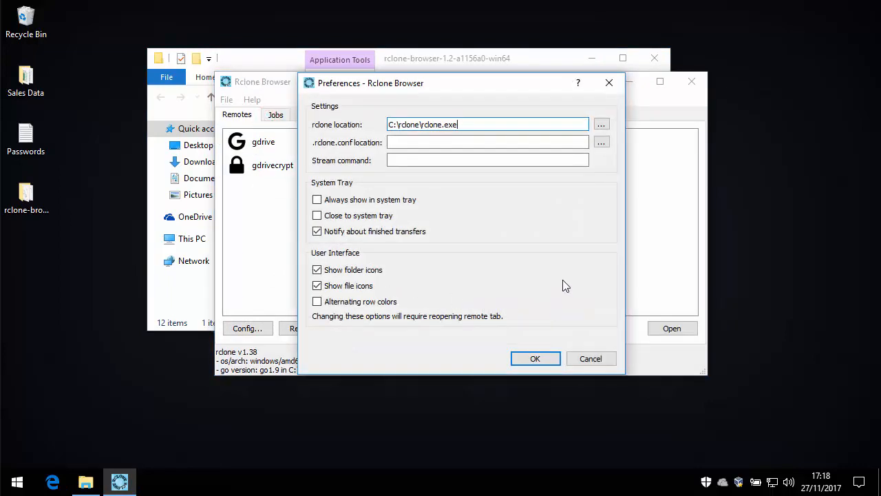
mouse_move(493, 201)
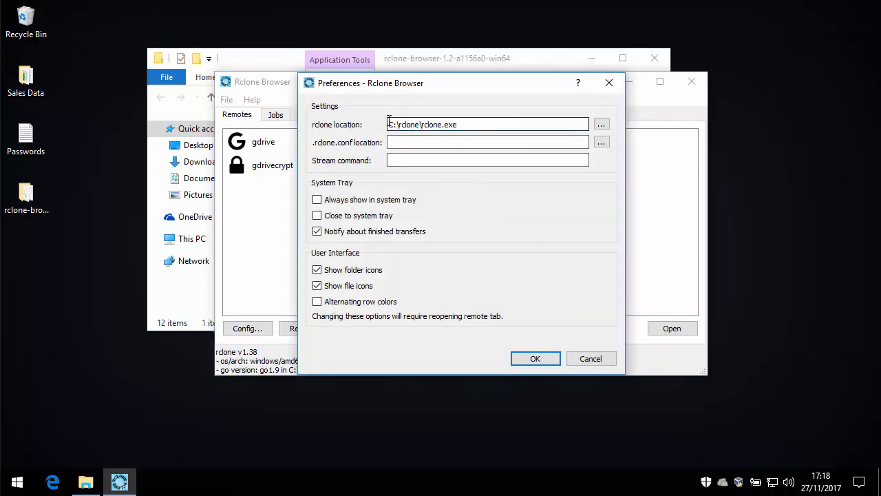
- Point Preferences at C:\rclone\rclone.exe and confirm, returning to the gdrive/gdrivecrypt remotes list
left_click(601, 124)
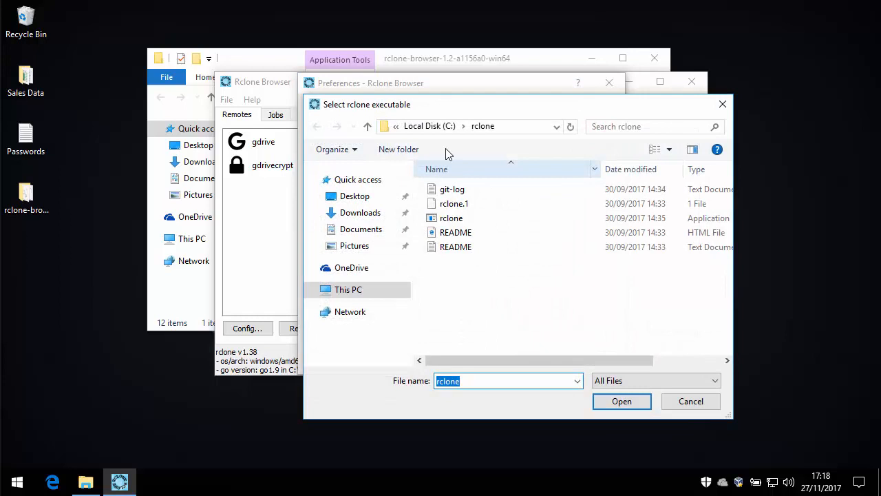
mouse_move(508, 184)
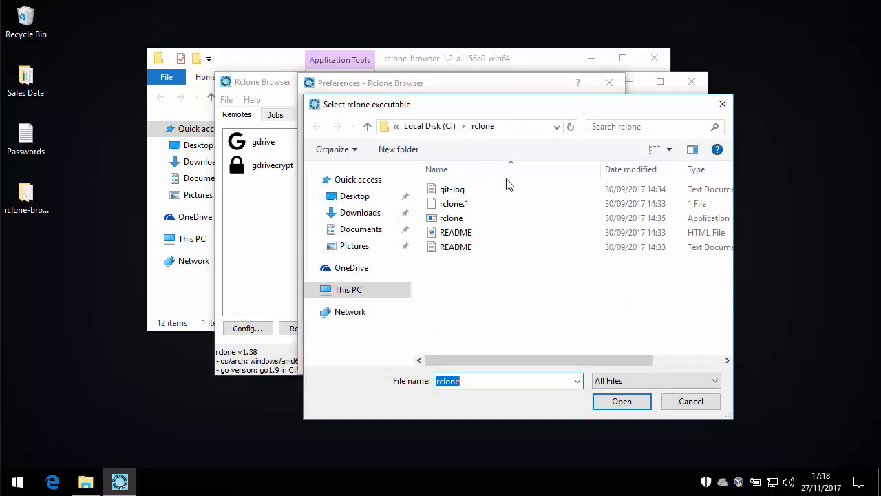
left_click(623, 401)
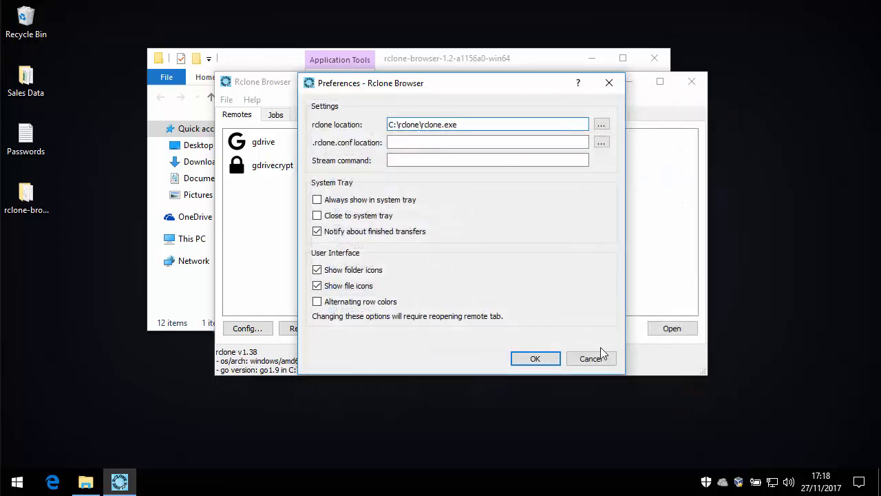
left_click(592, 358)
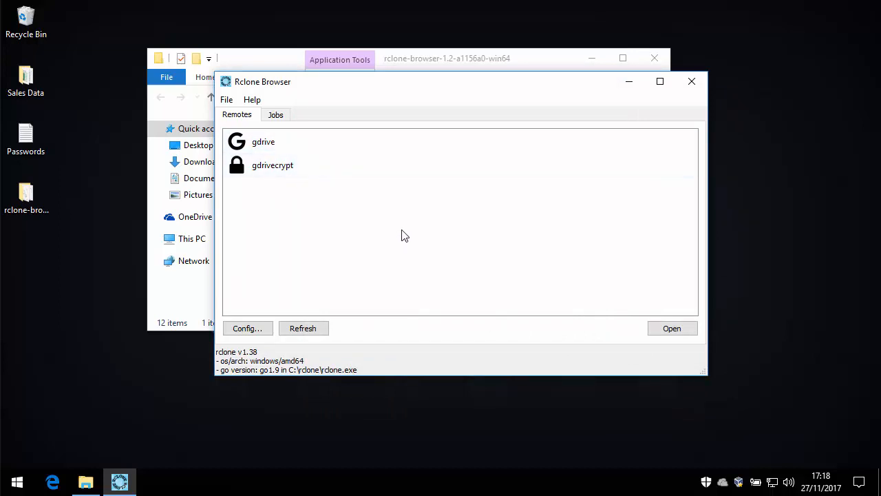
- Go to drive.google.com in Edge and view My Drive
left_click(309, 142)
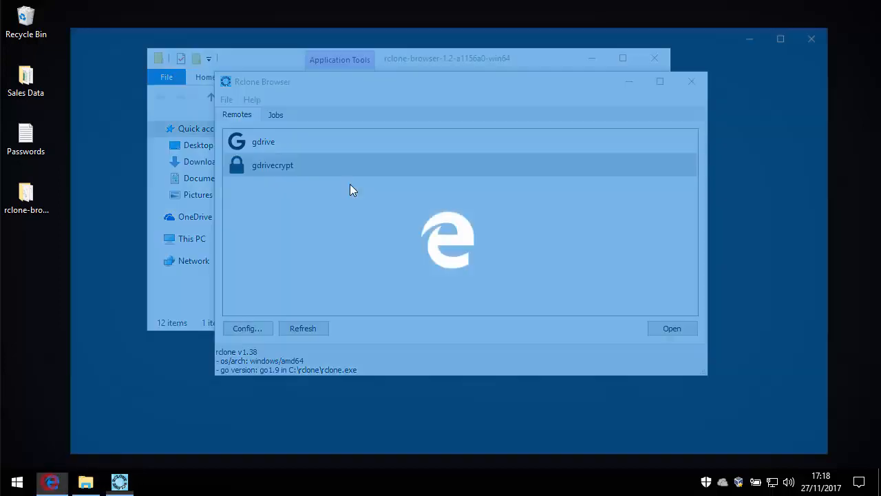
left_click(52, 482)
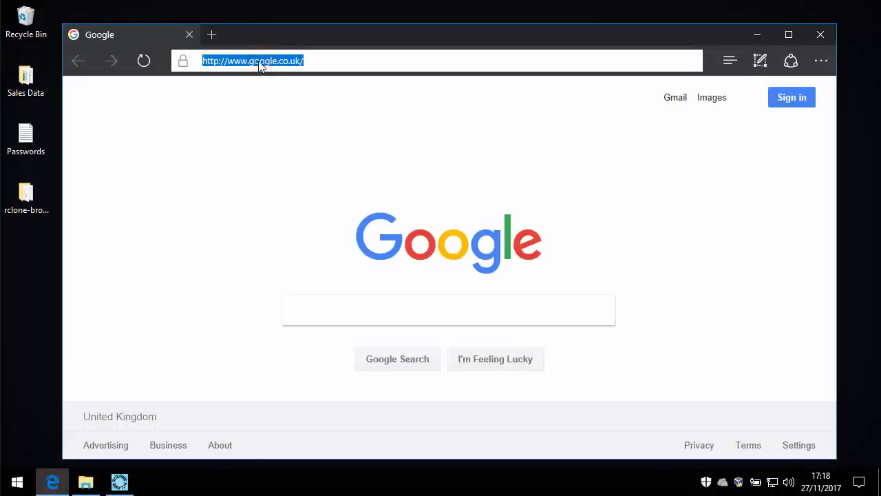
type("drive.google.com")
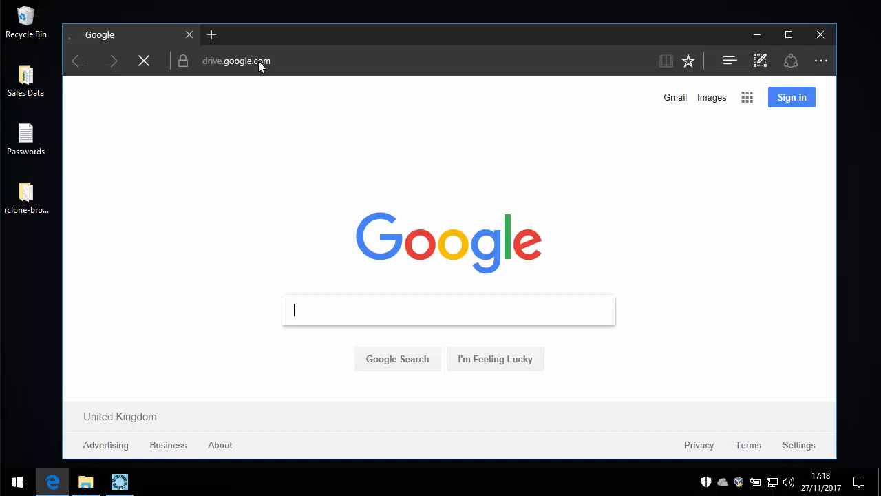
key("Return")
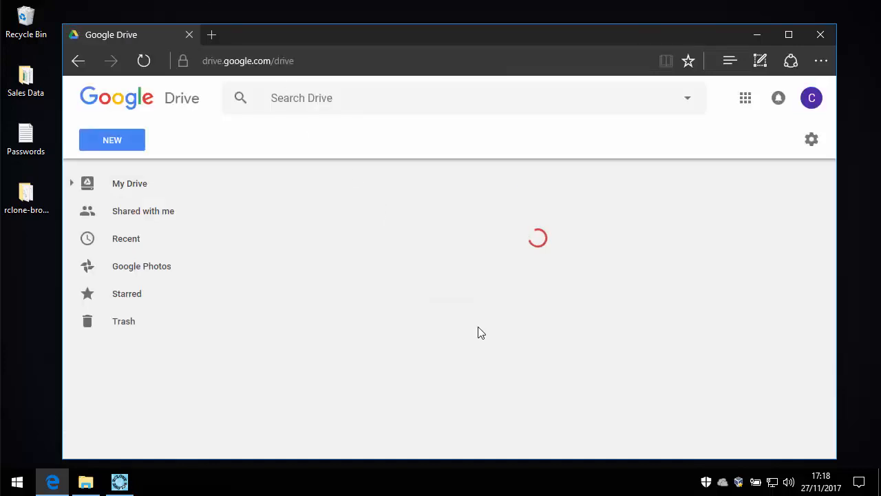
left_click(129, 183)
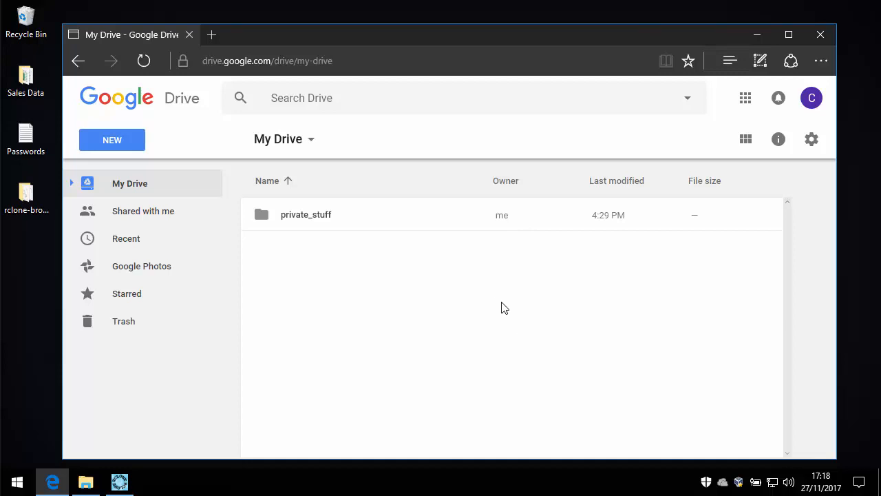
mouse_move(394, 47)
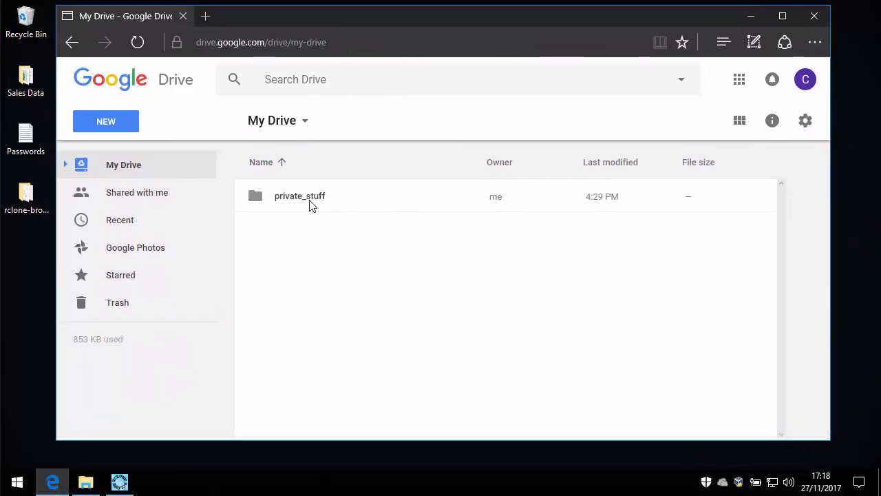
- Check that private_stuff is empty and return to the My Drive top level
double_click(301, 195)
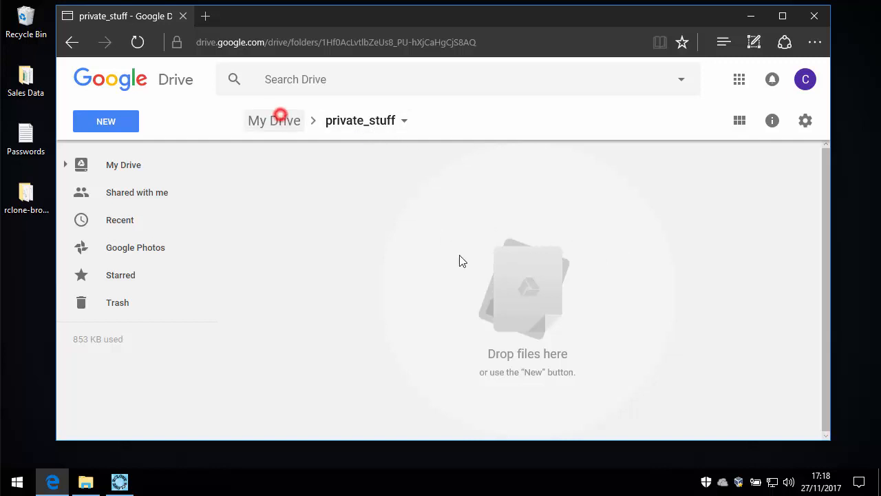
left_click(273, 119)
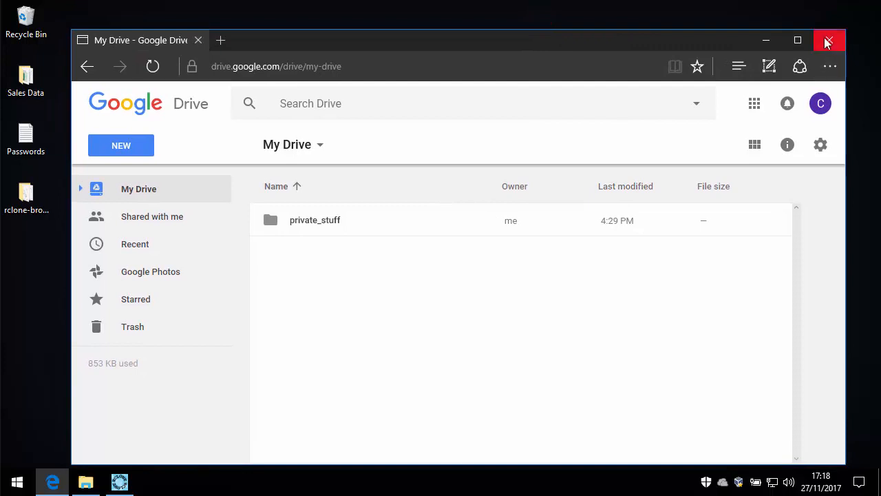
- Close Edge and open the gdrive remote in a new tab showing private_stuff at its root
left_click(829, 40)
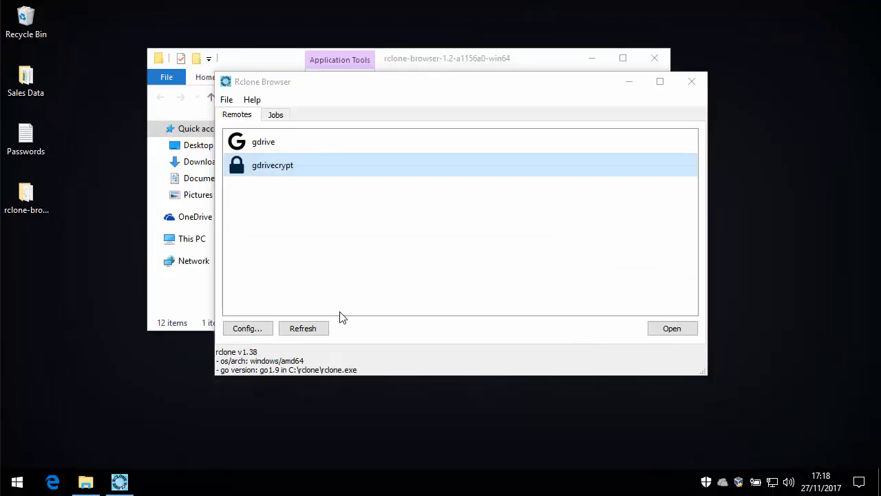
mouse_move(467, 66)
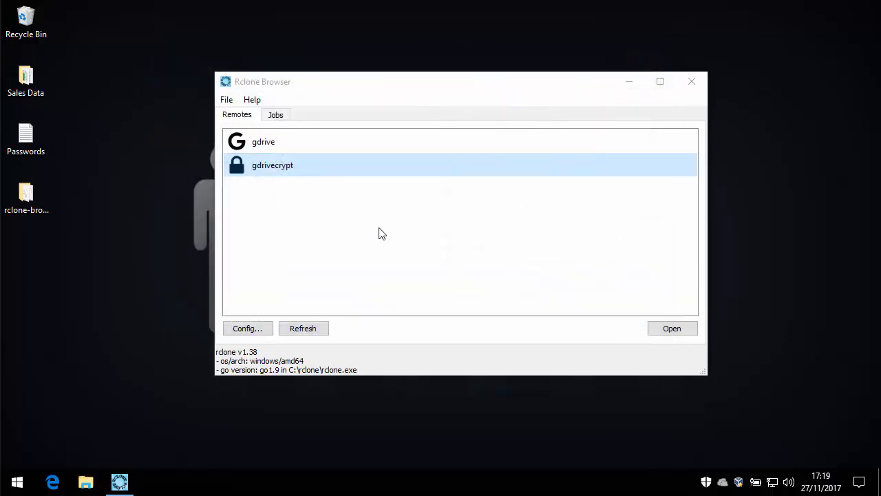
left_click(263, 141)
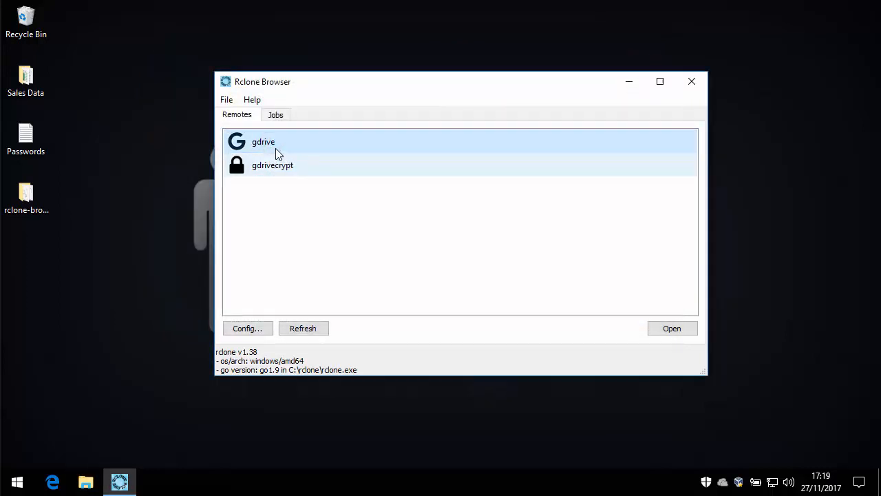
double_click(263, 140)
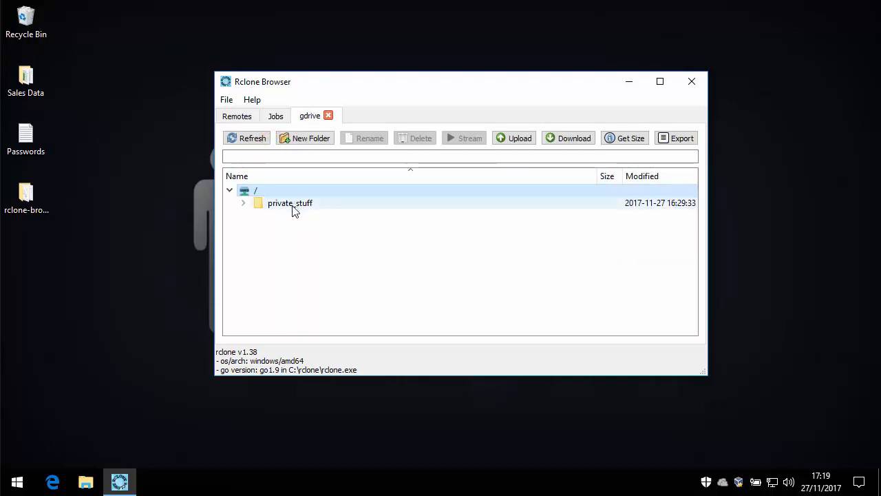
mouse_move(347, 300)
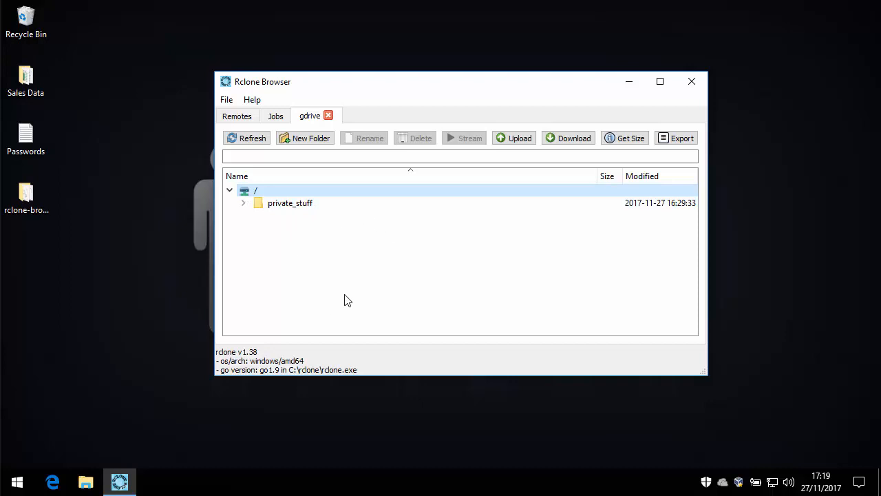
mouse_move(365, 234)
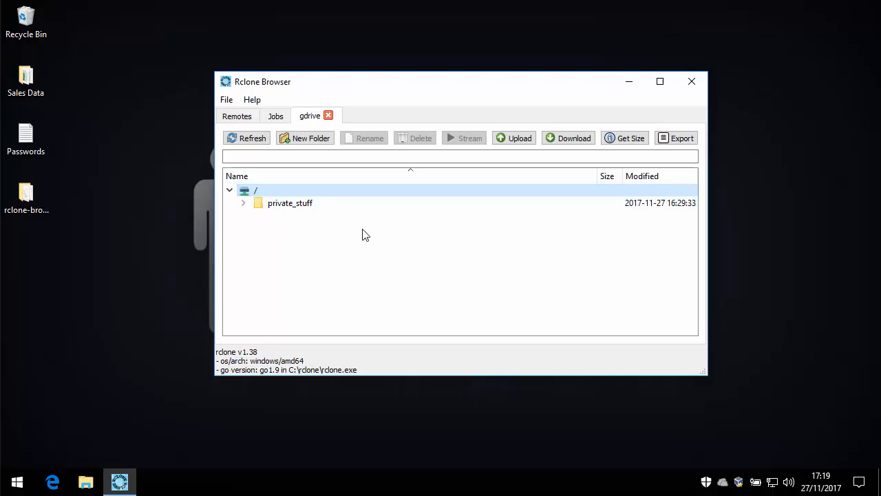
mouse_move(515, 137)
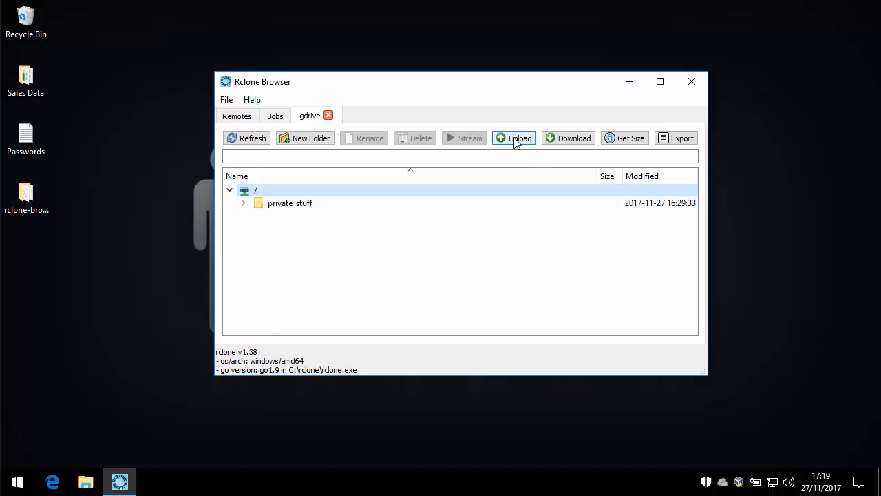
- Upload Desktop\Sales Data\2017 Targets.xlsx to the gdrive root and run the copy
left_click(514, 138)
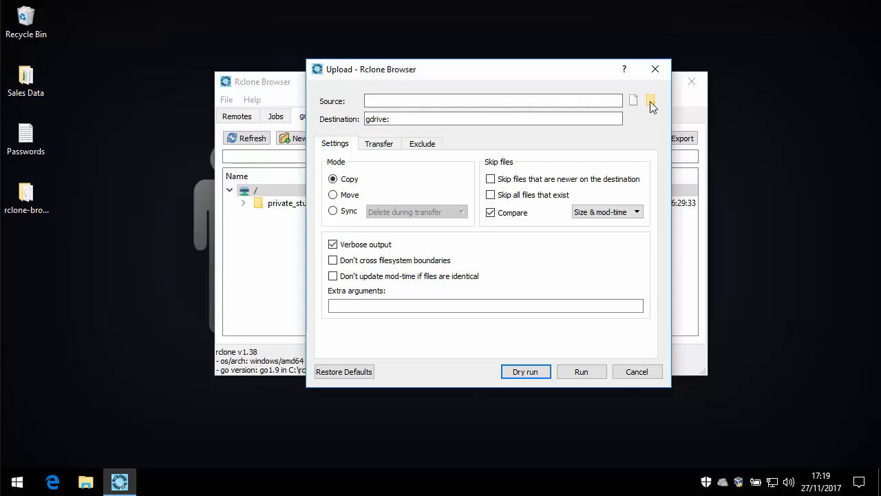
left_click(650, 101)
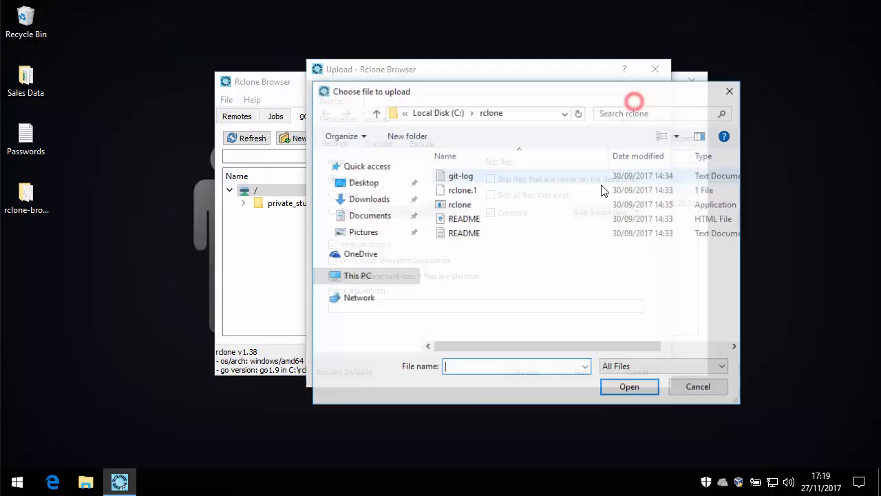
left_click(364, 182)
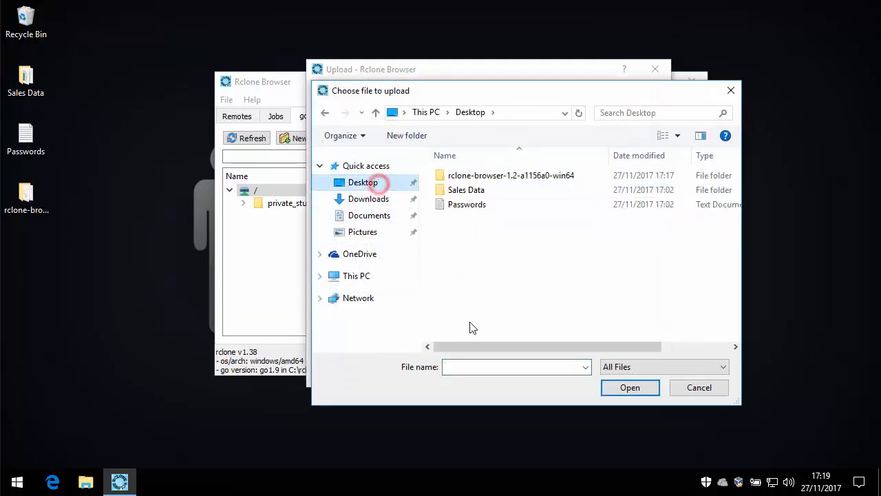
double_click(466, 190)
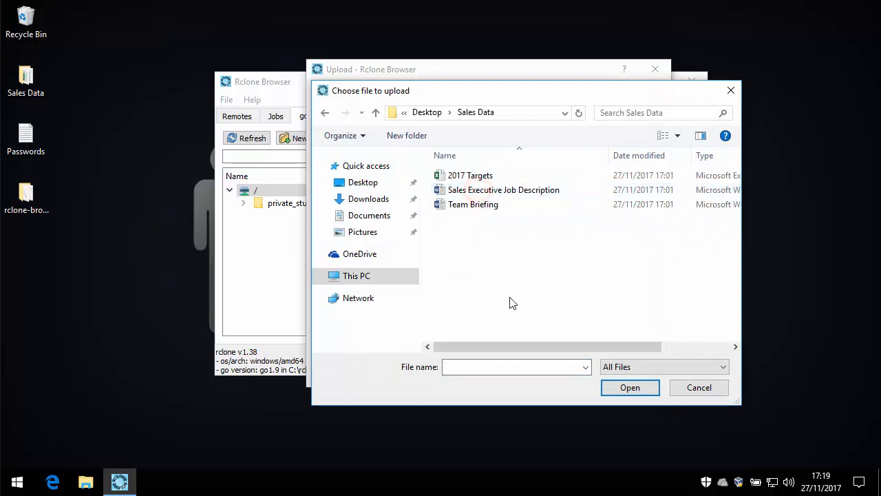
left_click(471, 175)
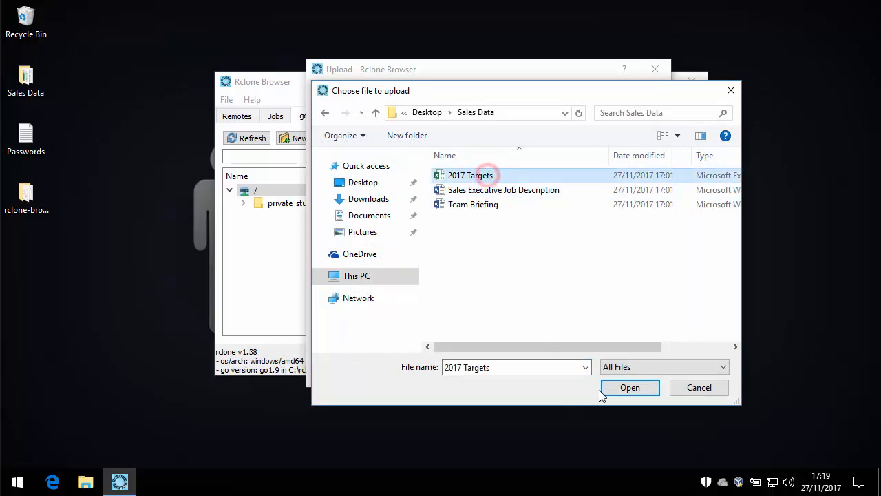
left_click(629, 387)
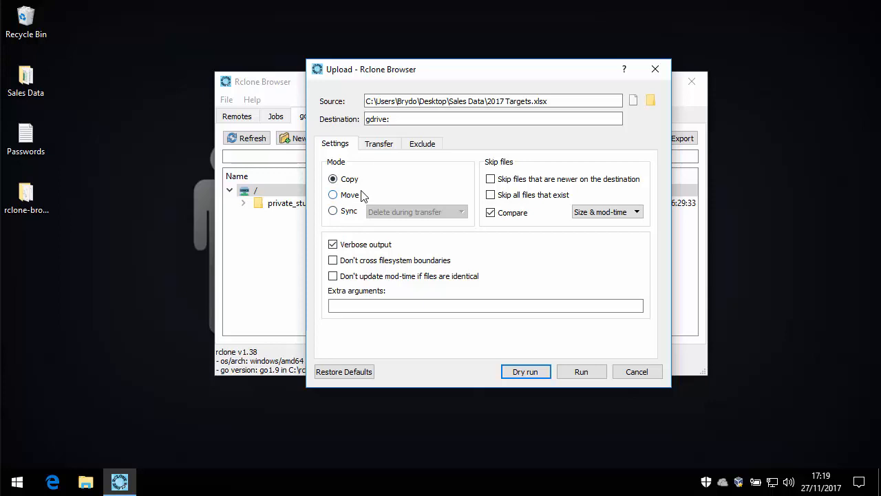
mouse_move(577, 361)
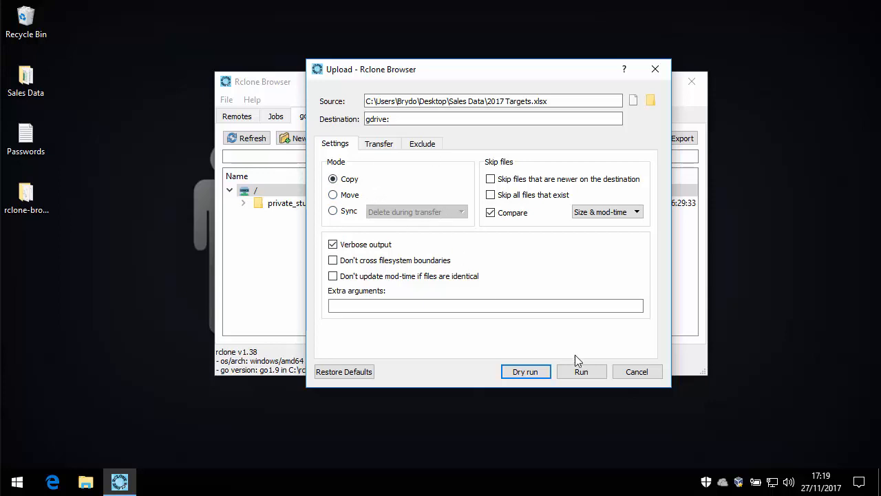
left_click(581, 372)
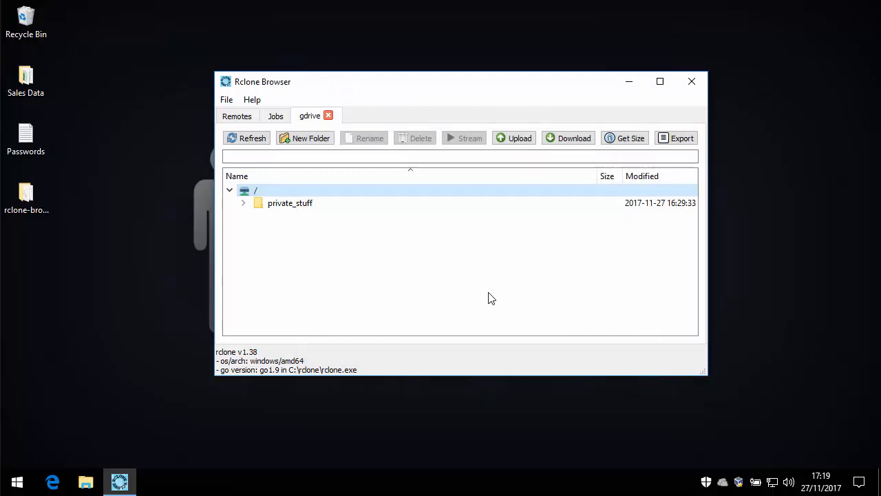
mouse_move(367, 275)
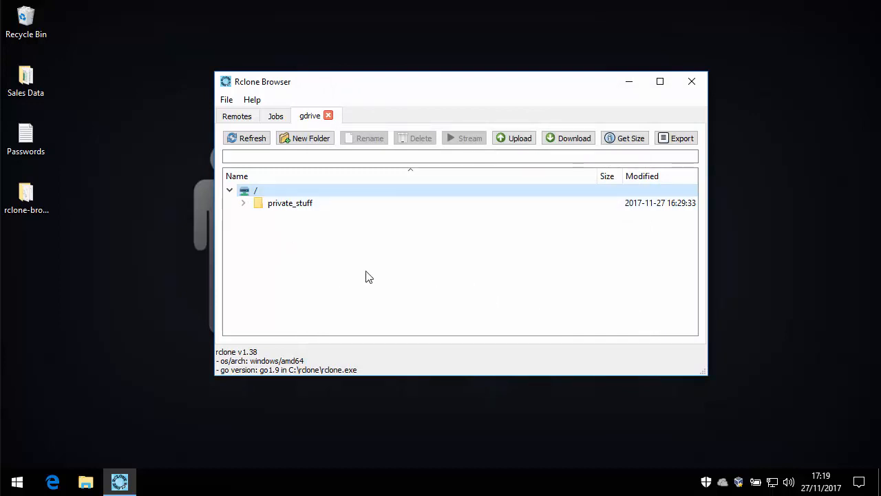
mouse_move(267, 174)
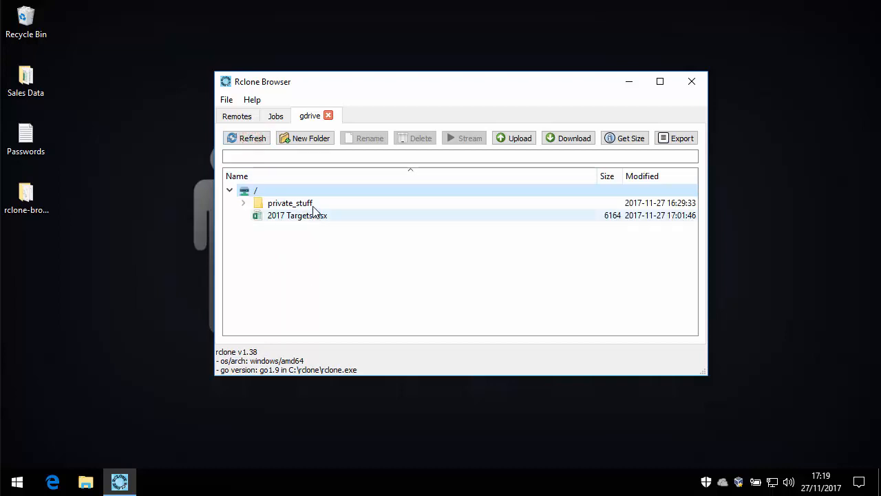
mouse_move(152, 413)
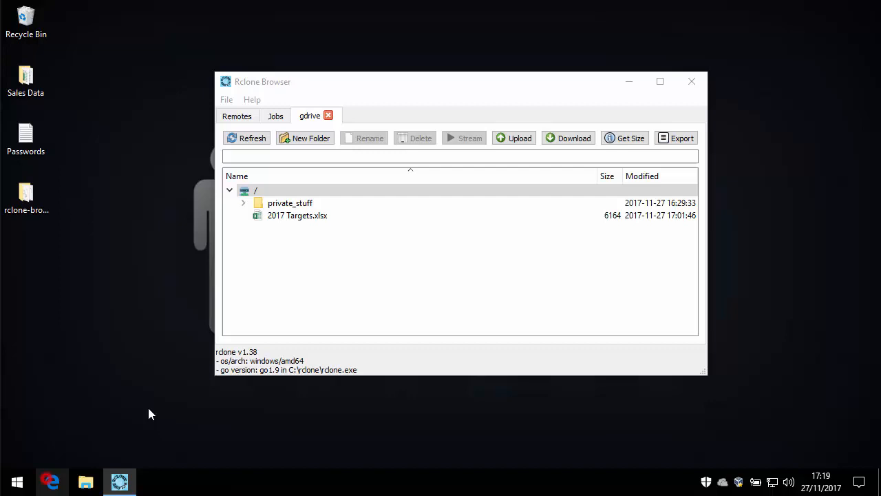
- Visit drive.google.com in Edge and view My Drive listing 2017 Targets.xlsx beside private_stuff
left_click(52, 482)
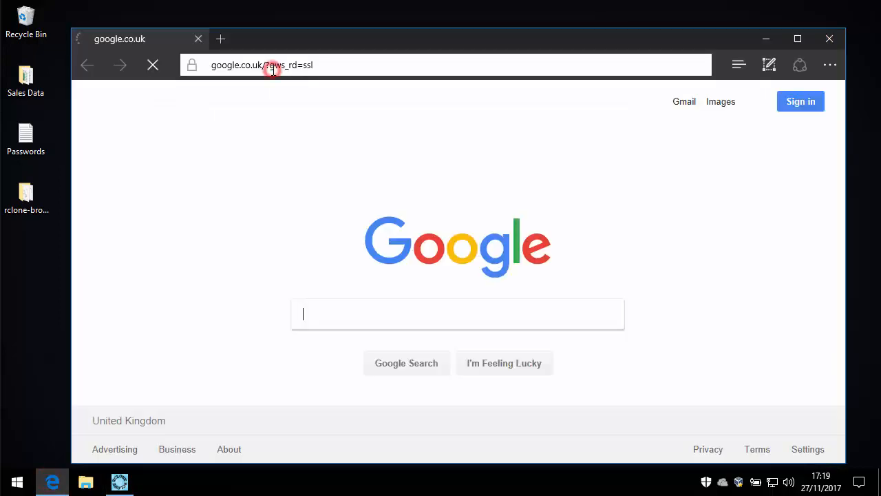
left_click(276, 65)
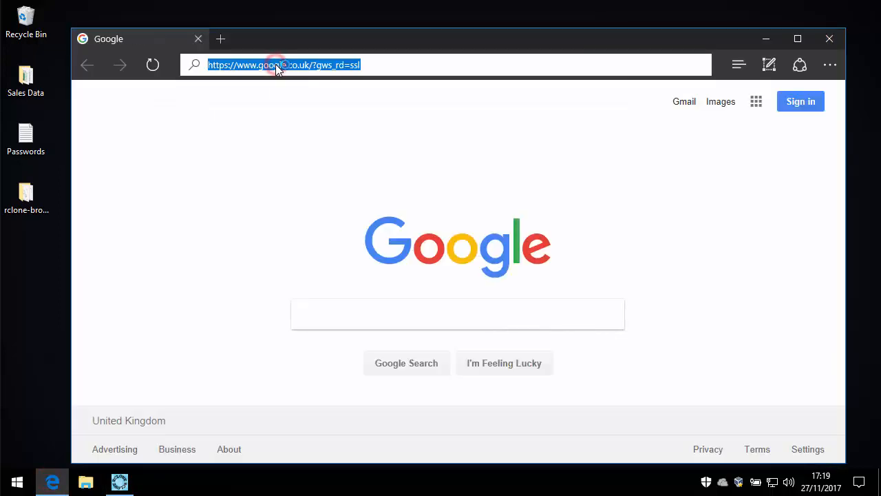
type("drive.google.com/drive/my-drive")
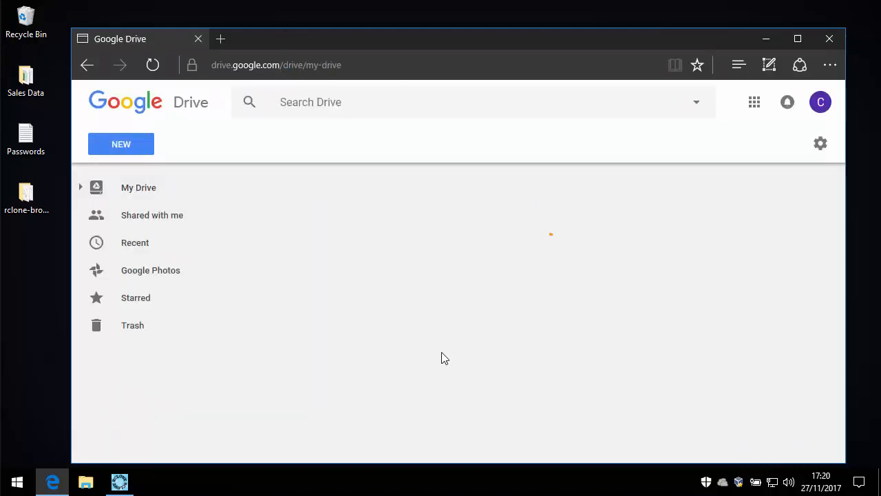
left_click(138, 187)
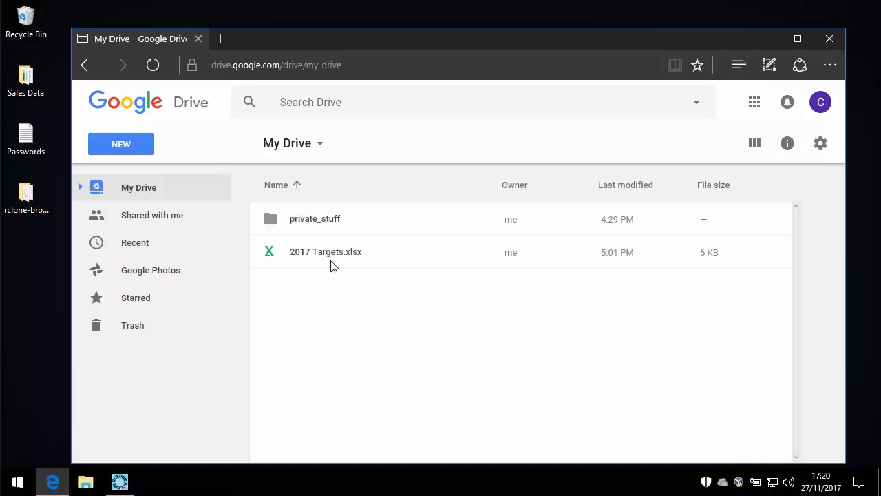
mouse_move(383, 261)
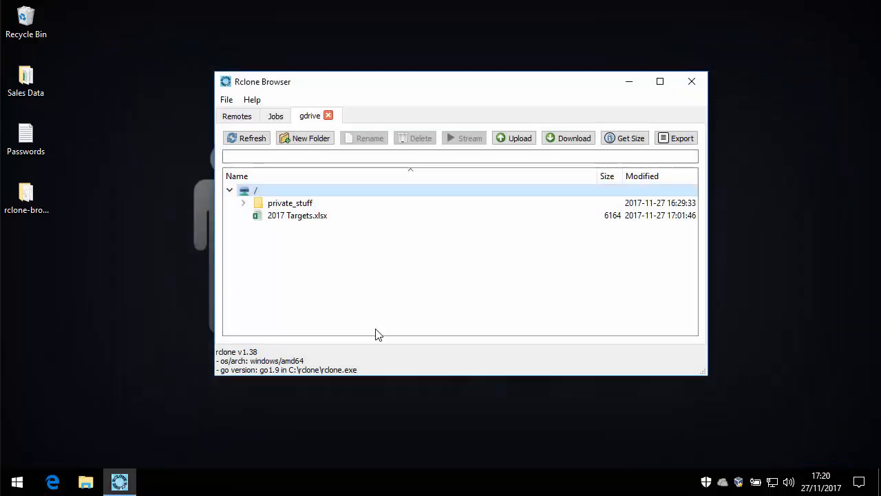
- Delete 2017 Targets.xlsx from gdrive, confirming with Yes and dismissing the progress dialog
left_click(298, 215)
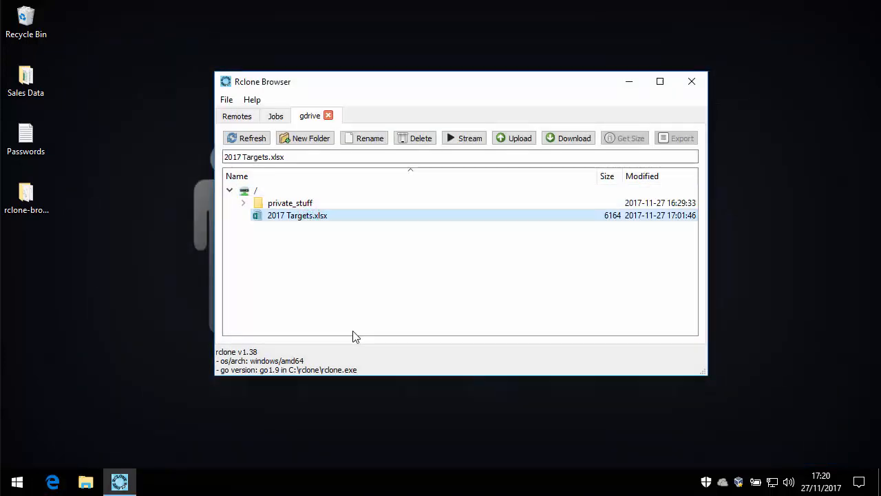
left_click(414, 138)
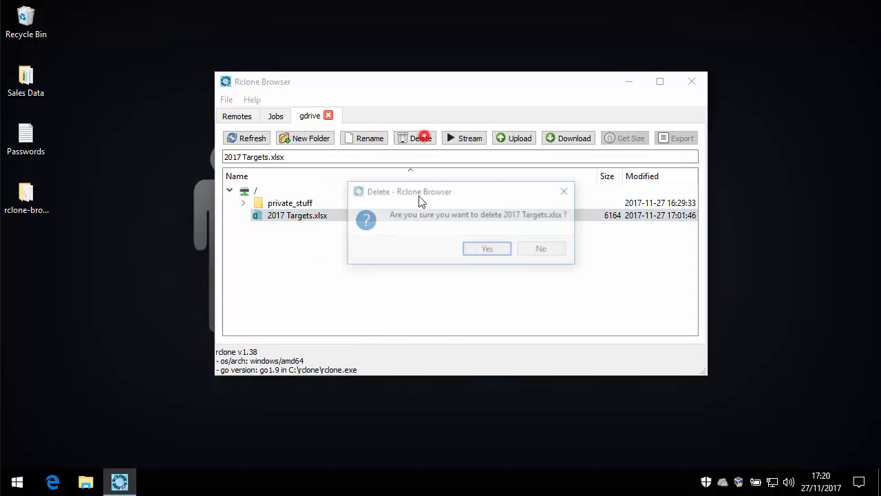
left_click(487, 248)
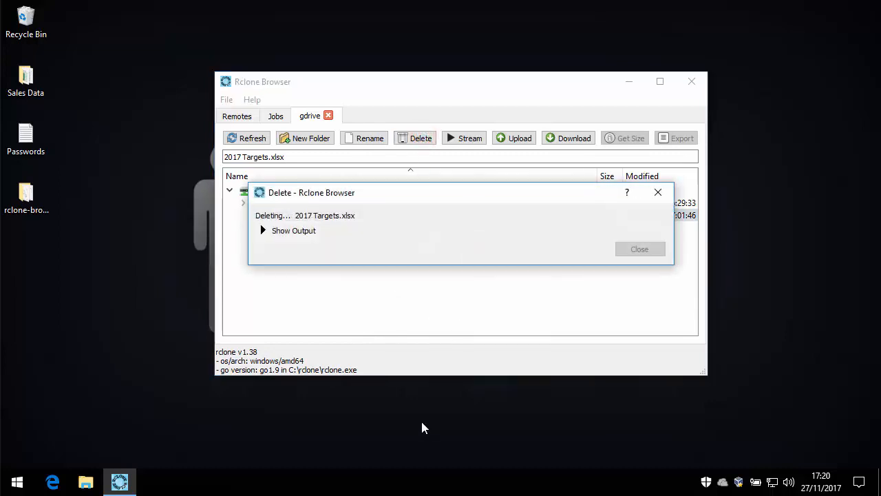
left_click(639, 248)
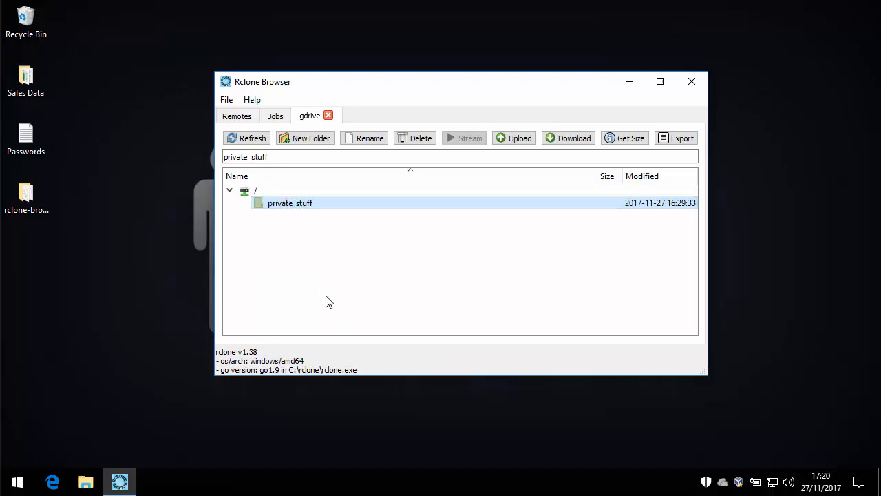
mouse_move(416, 152)
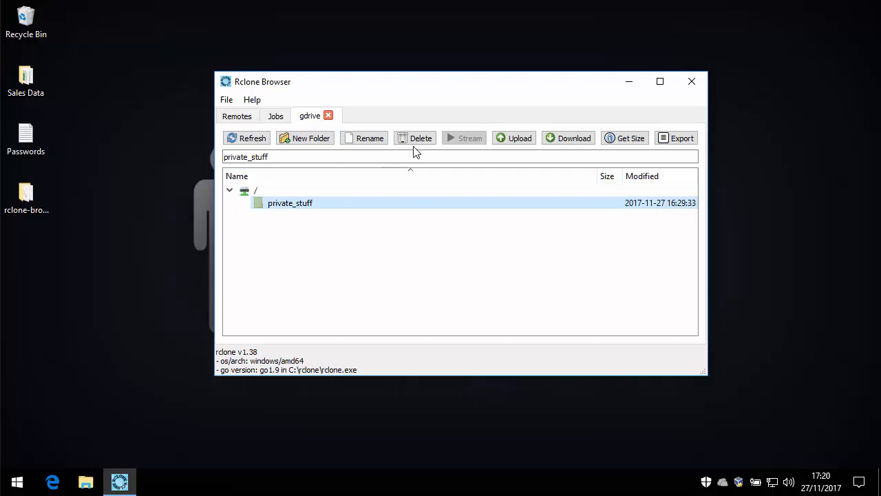
- Upload Sales Executive Job Description.docx into private_stuff, then bring Edge to the front
left_click(514, 138)
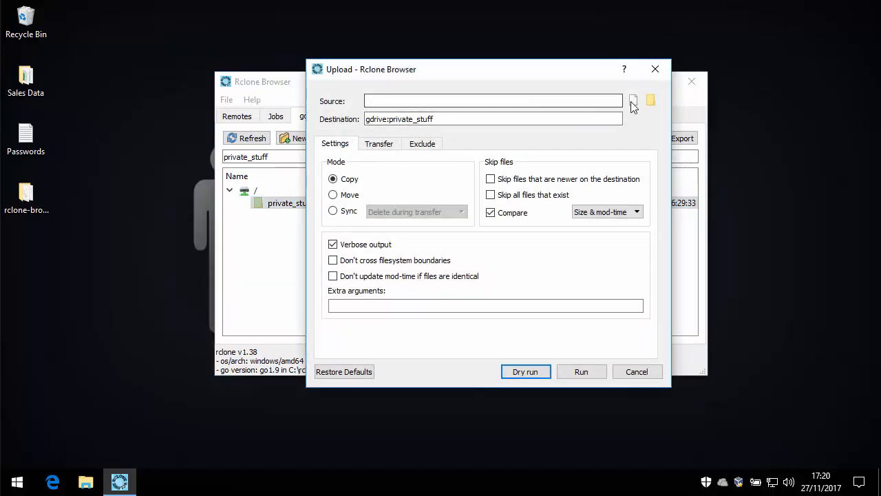
mouse_move(632, 102)
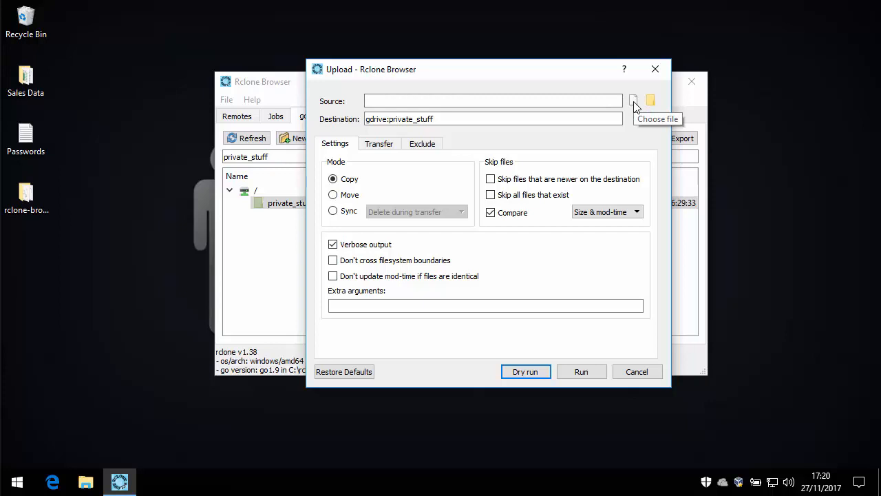
left_click(650, 99)
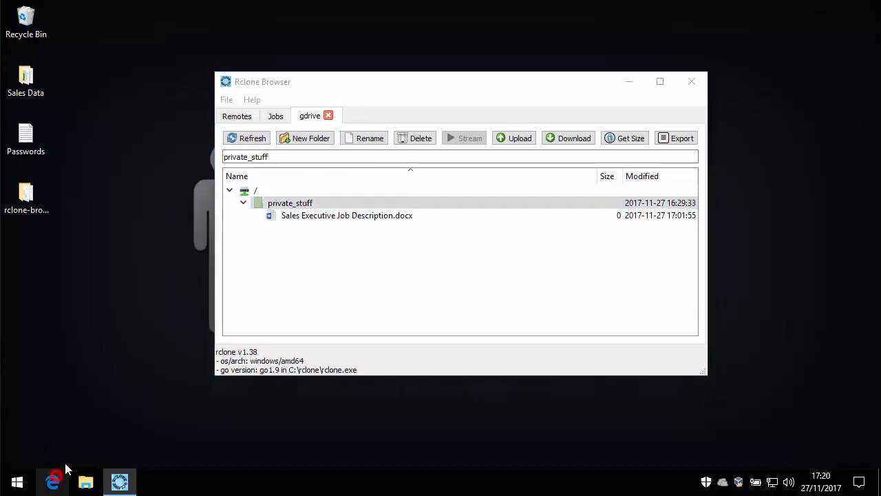
left_click(52, 482)
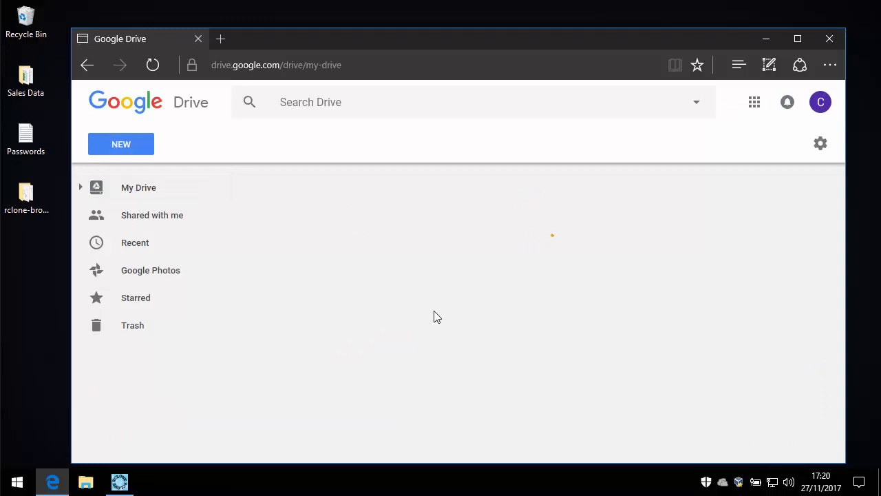
- In private_stuff download Sales Executive Job Description.docx, then switch back to Rclone Browser
left_click(138, 187)
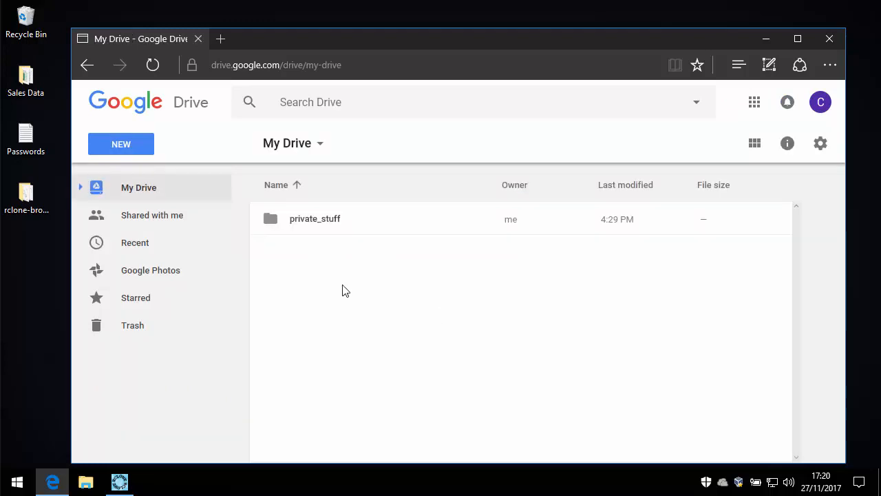
double_click(314, 217)
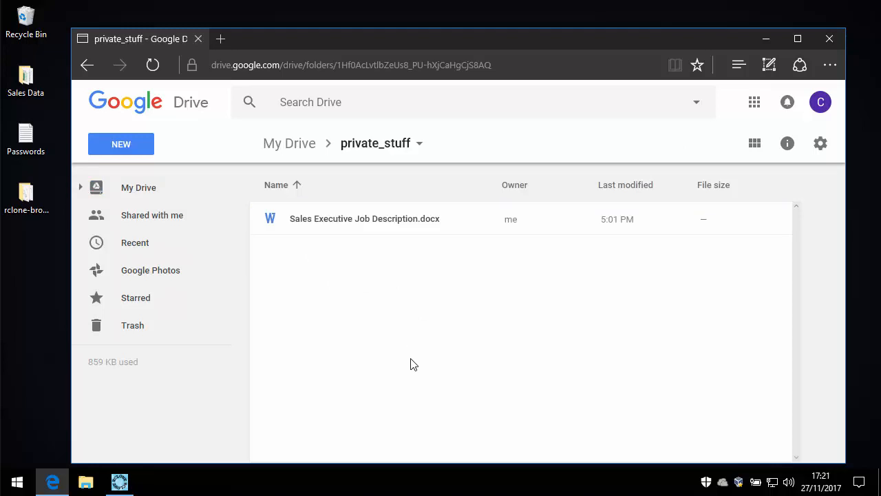
mouse_move(352, 226)
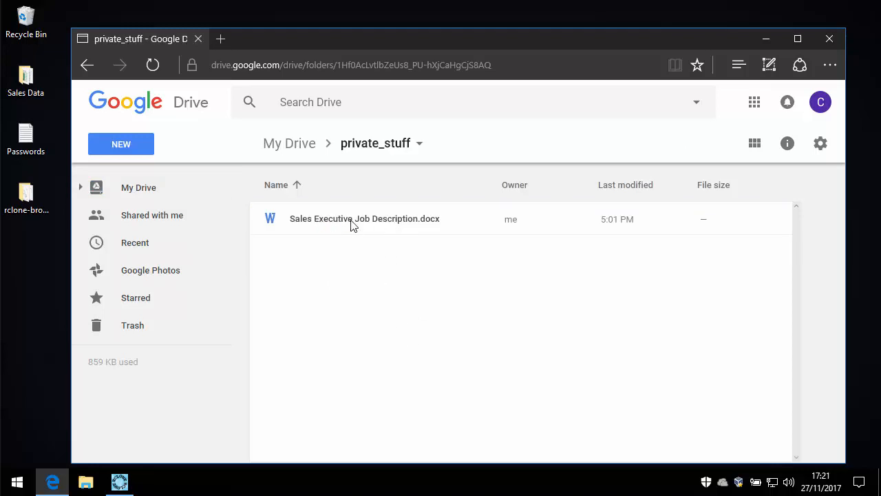
right_click(364, 218)
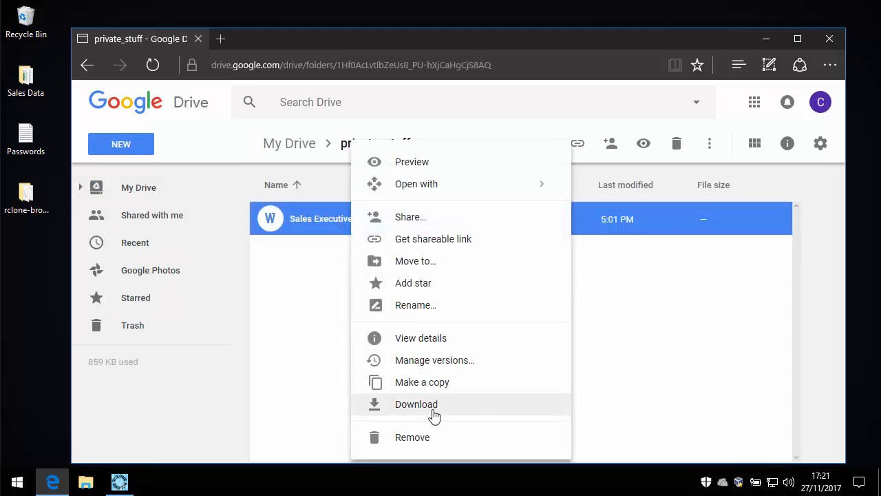
left_click(411, 437)
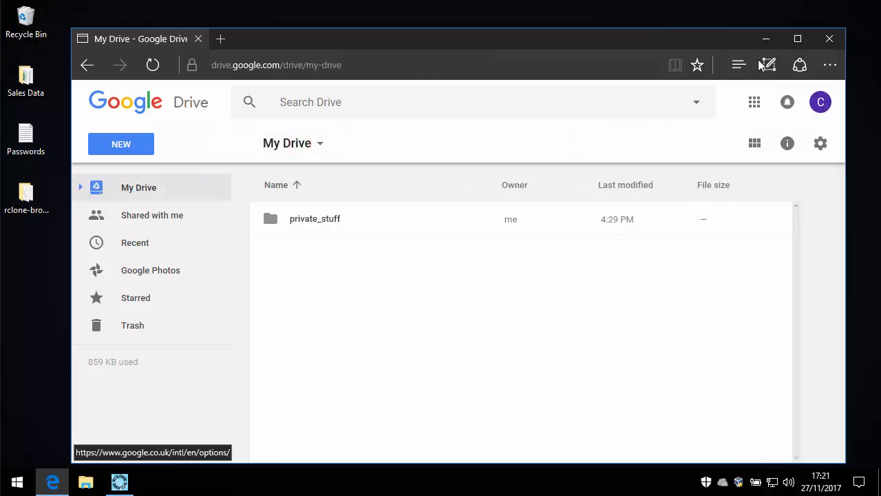
left_click(119, 482)
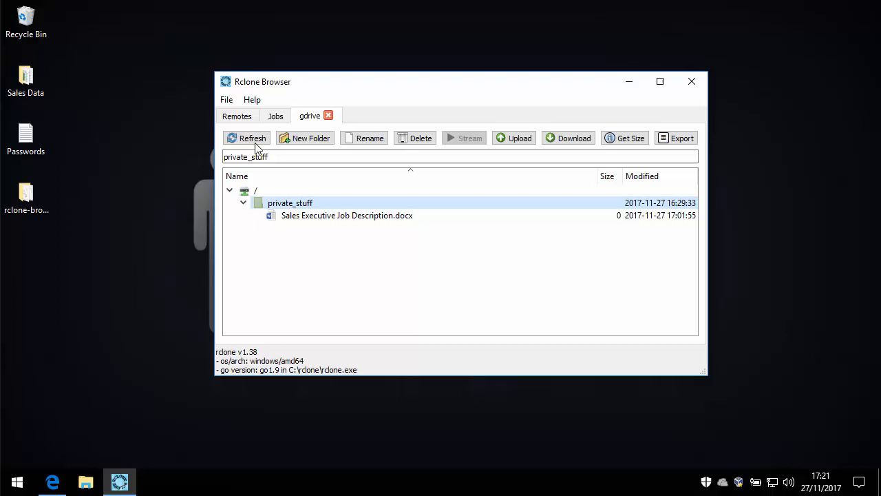
- Refresh the gdrive listing so only the private_stuff folder shows
left_click(245, 137)
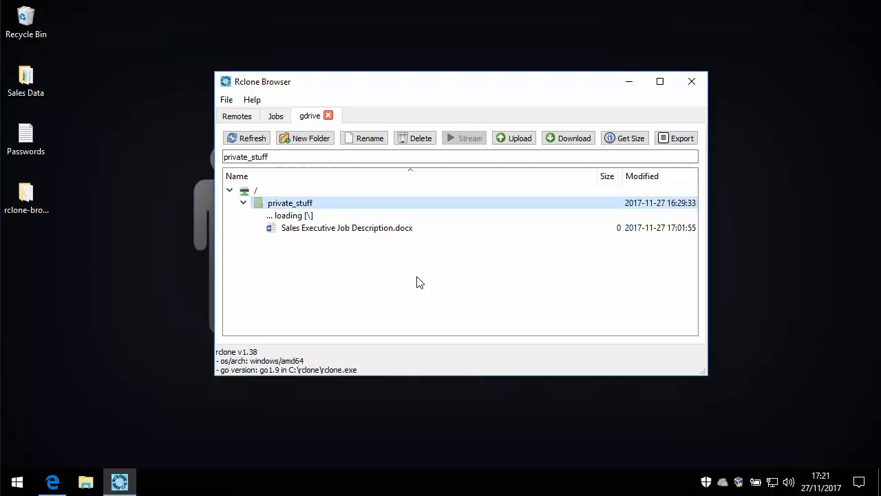
left_click(243, 203)
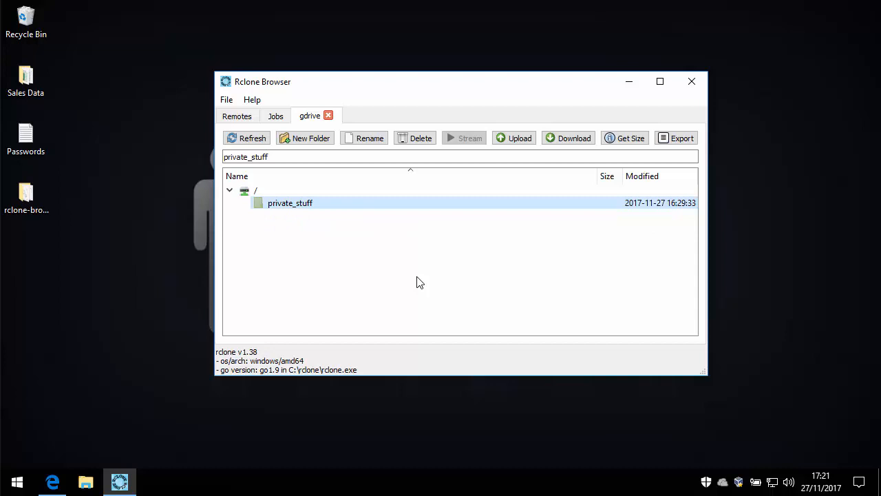
mouse_move(396, 265)
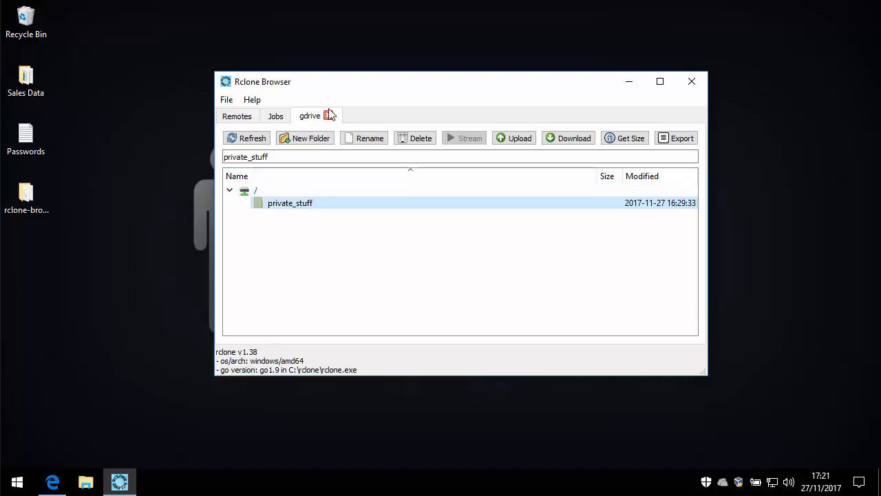
- Close the gdrive browsing view and return toward the Remotes list
left_click(276, 115)
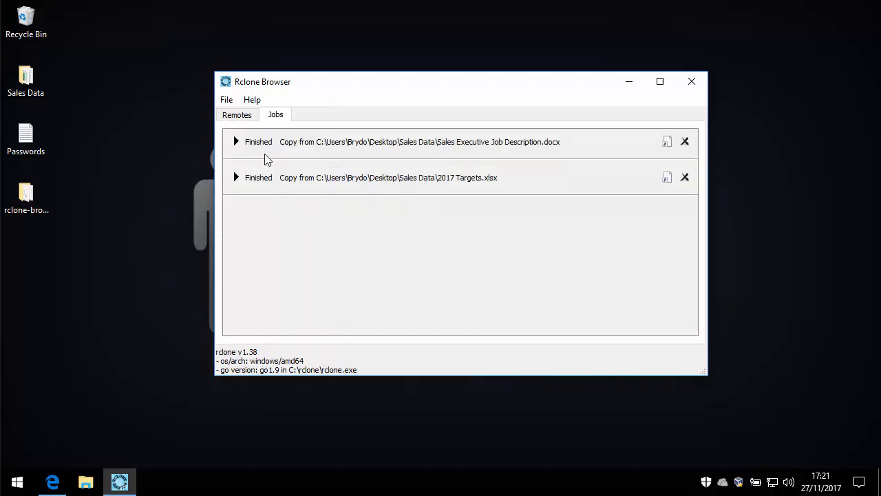
left_click(237, 114)
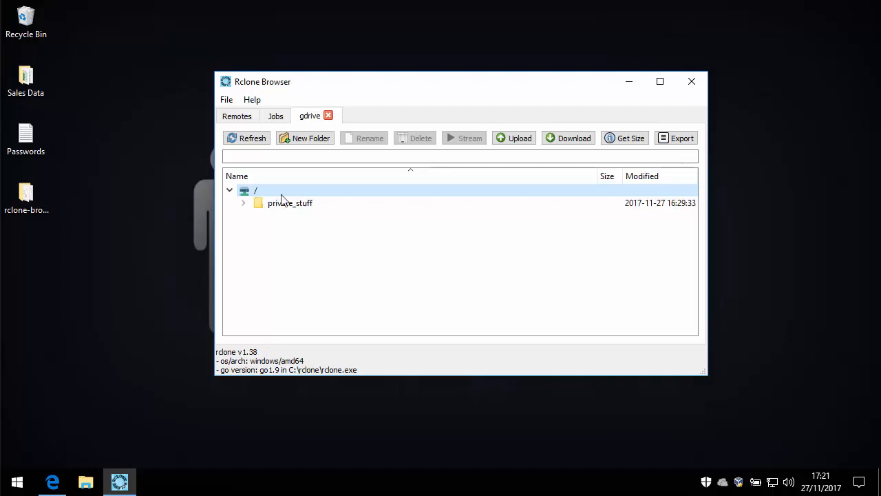
- Upload the desktop Sales Data folder to gdrive:Sales Data and run the copy
left_click(514, 137)
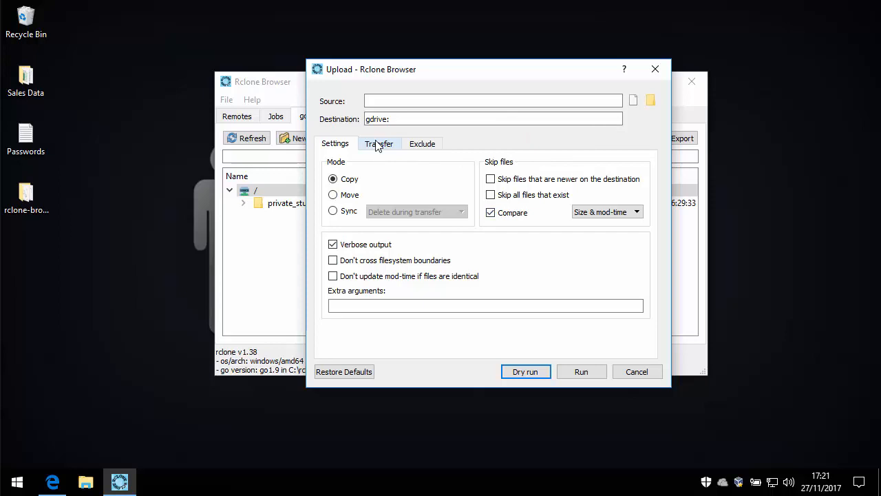
left_click(632, 99)
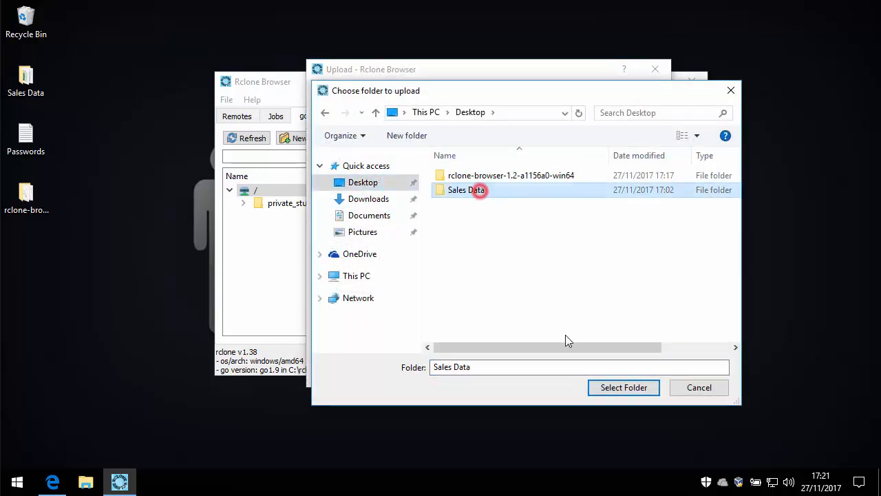
left_click(622, 388)
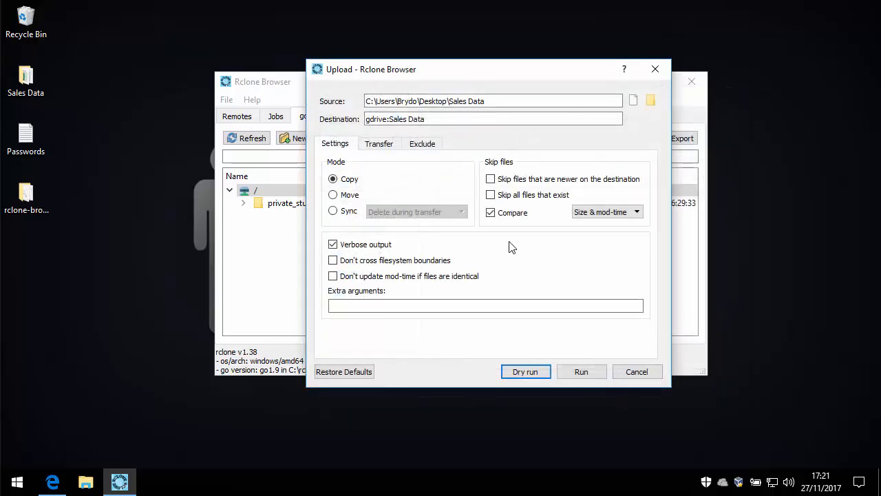
mouse_move(377, 257)
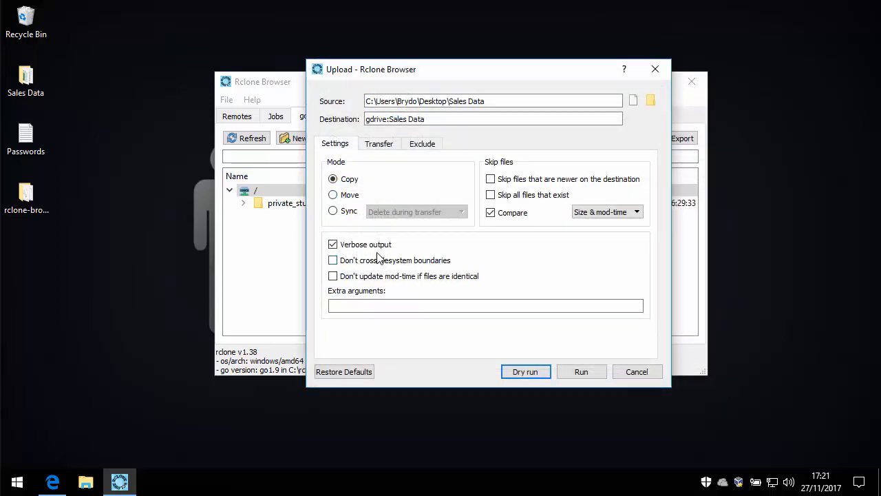
left_click(581, 372)
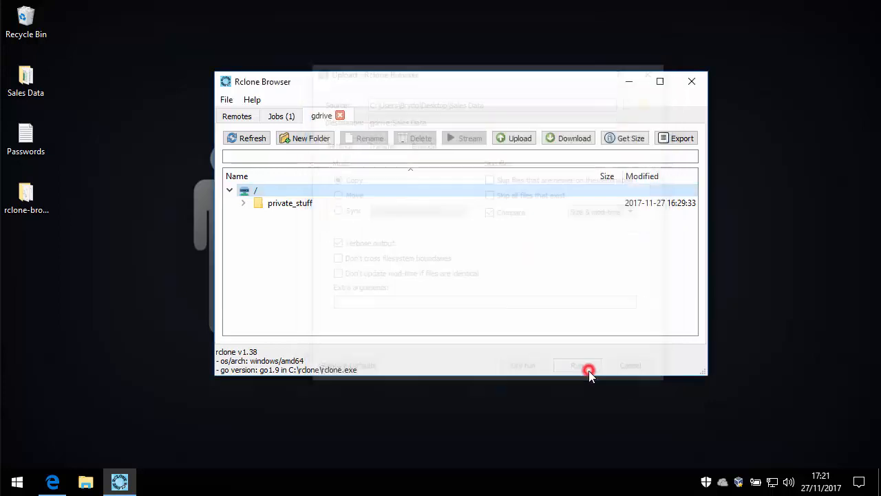
- Run the Sales Data job and expand its details showing 3 files, zero errors
left_click(579, 365)
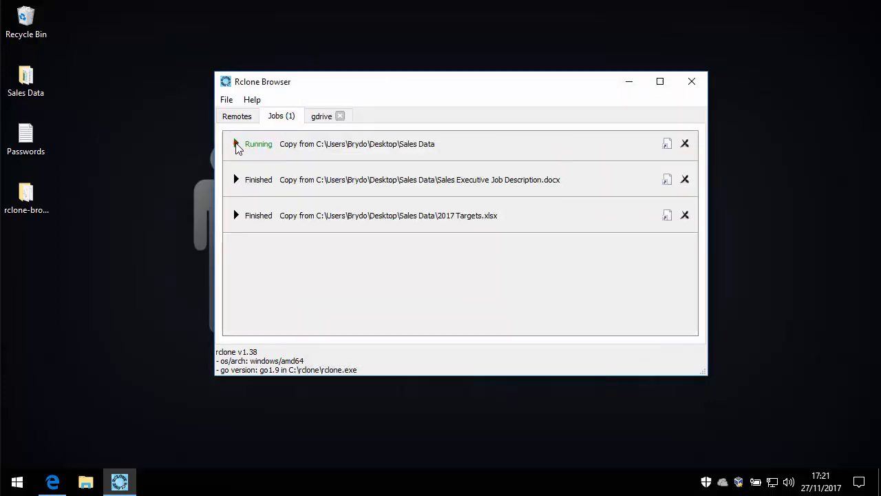
left_click(237, 145)
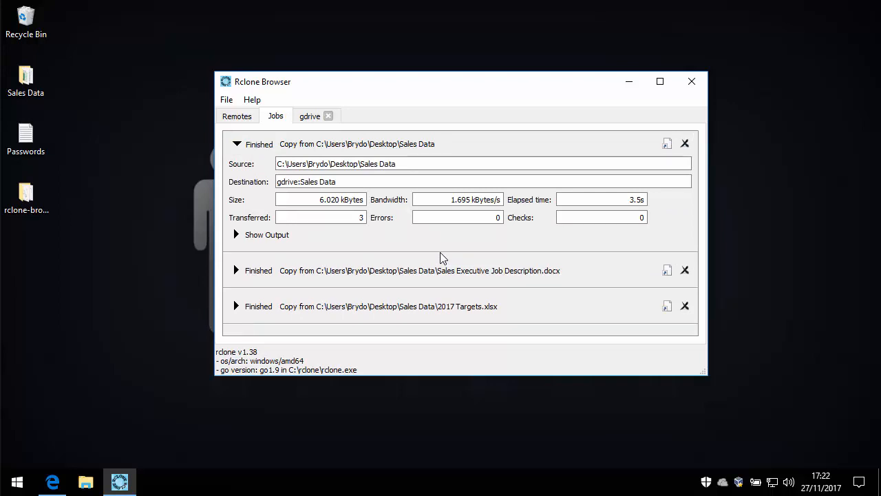
mouse_move(530, 223)
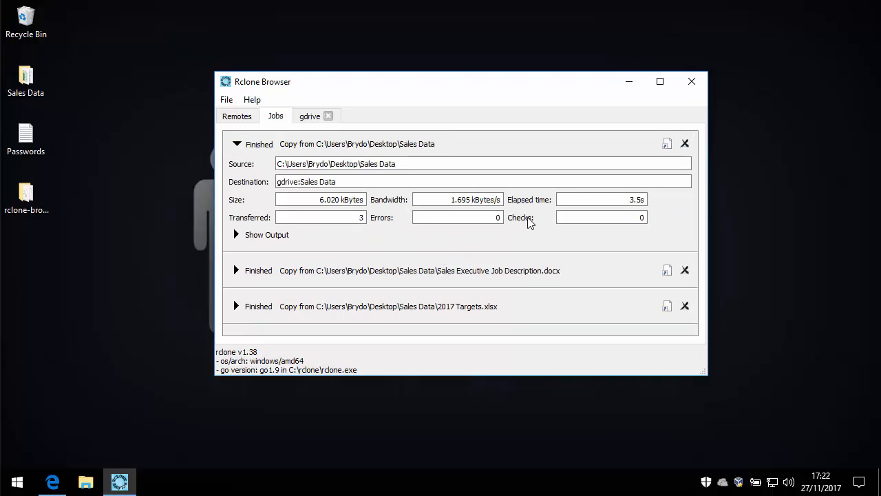
mouse_move(609, 212)
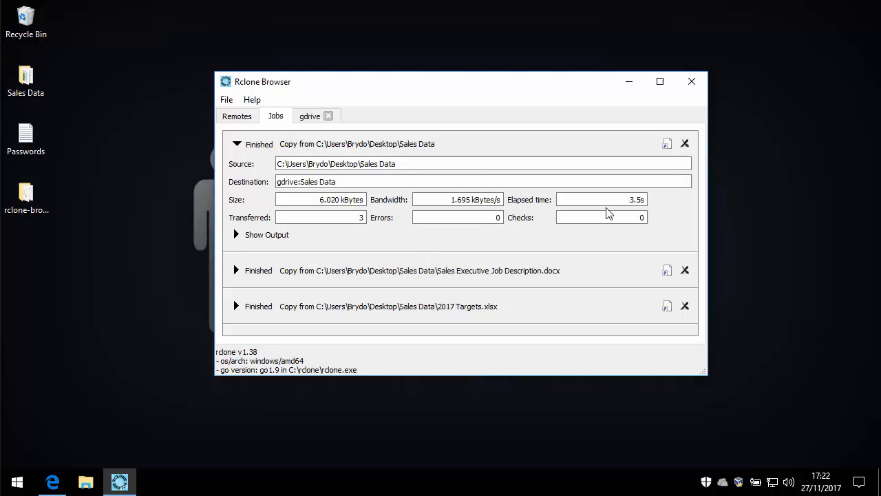
mouse_move(482, 199)
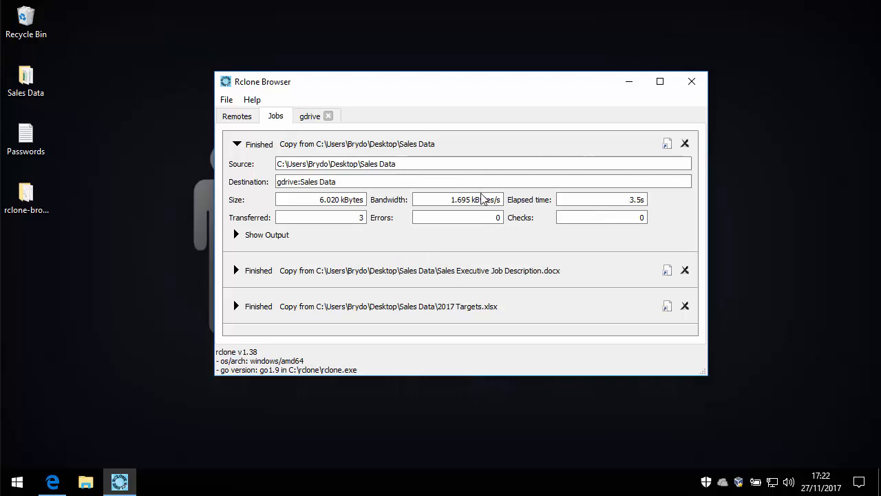
mouse_move(300, 213)
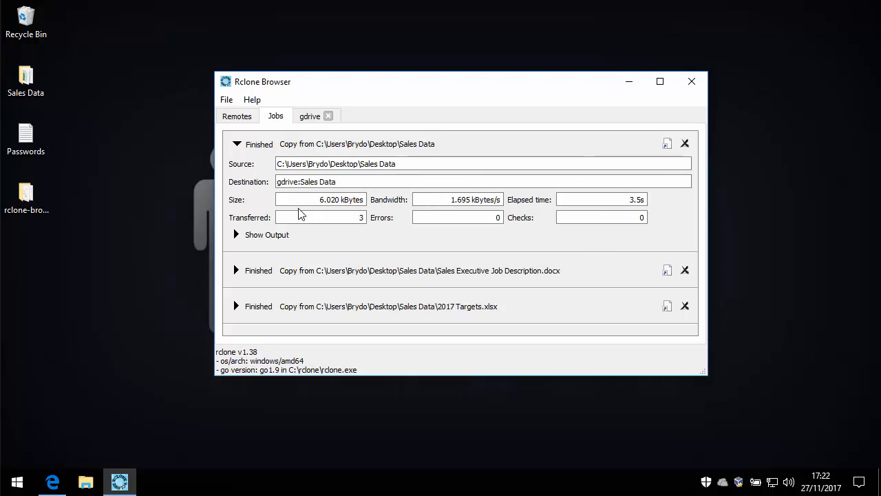
mouse_move(635, 210)
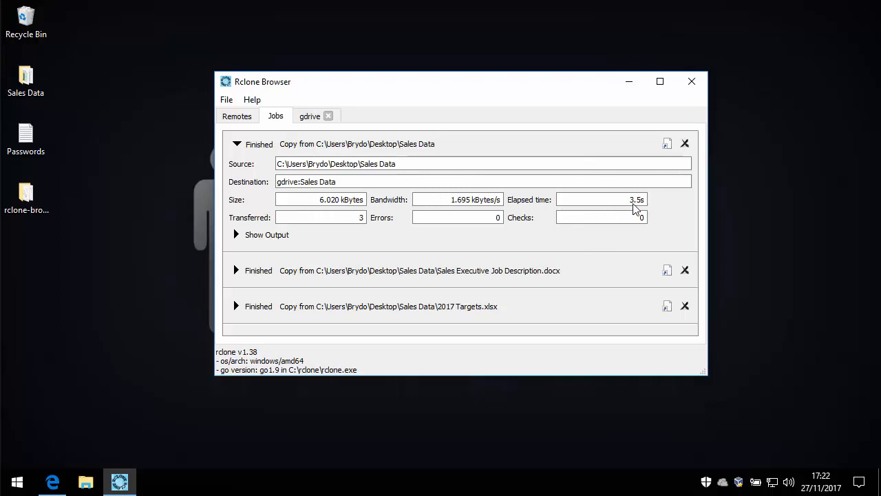
mouse_move(634, 209)
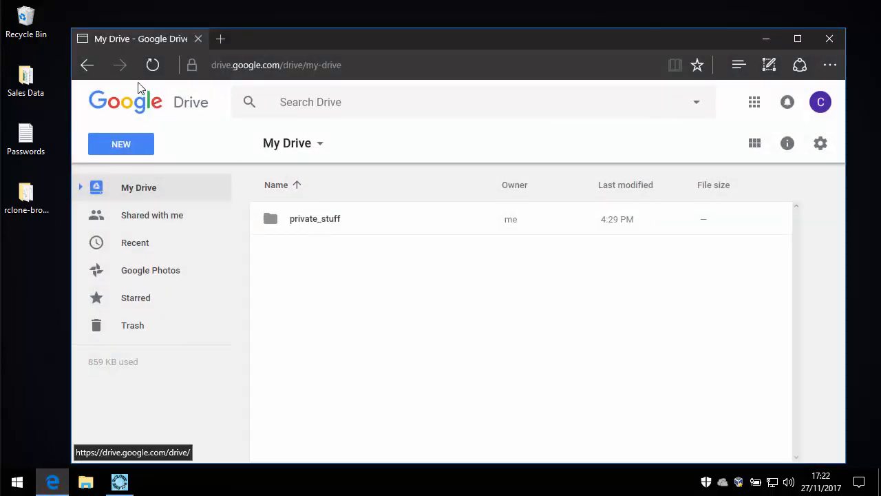
- Reload My Drive and remove the unencrypted Sales Data folder, leaving only private_stuff
left_click(152, 64)
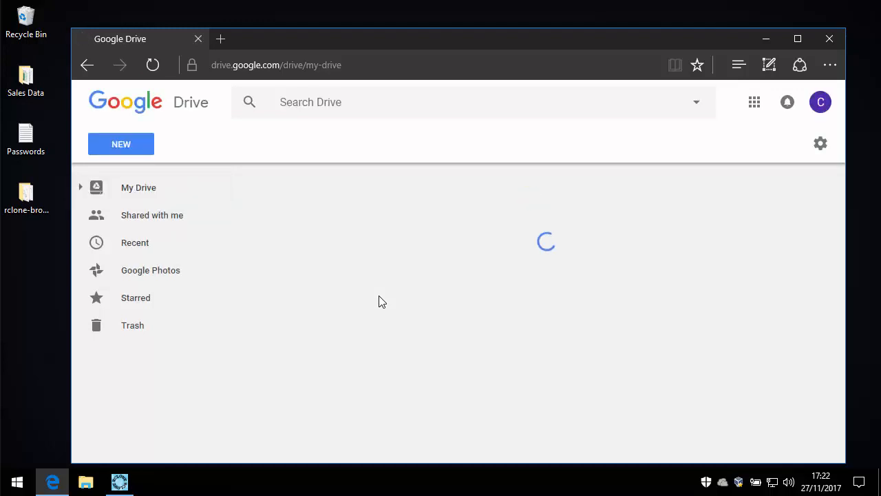
left_click(138, 188)
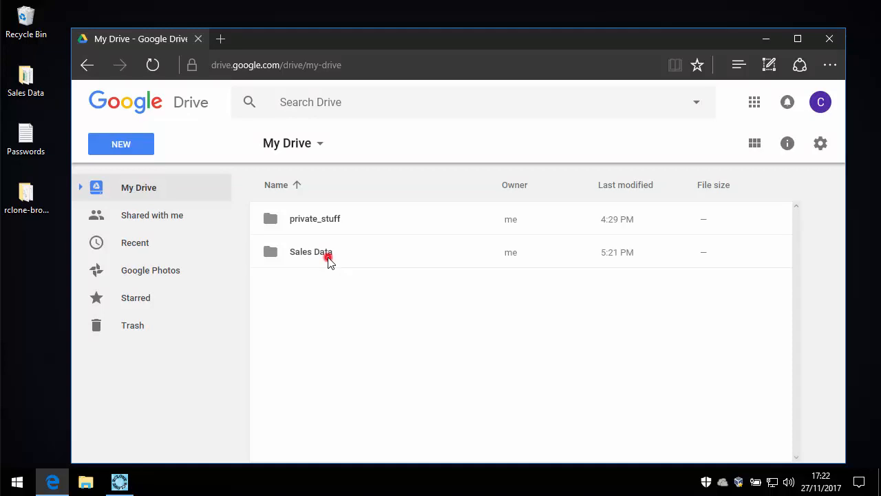
double_click(311, 251)
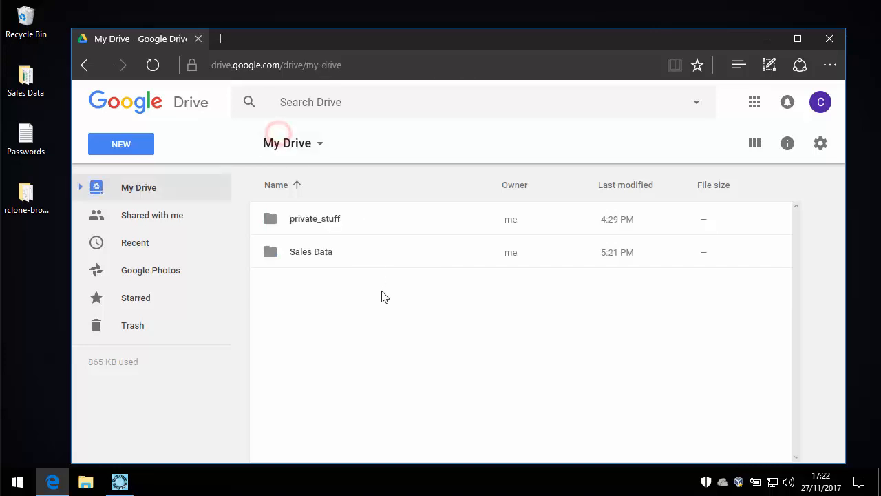
right_click(311, 251)
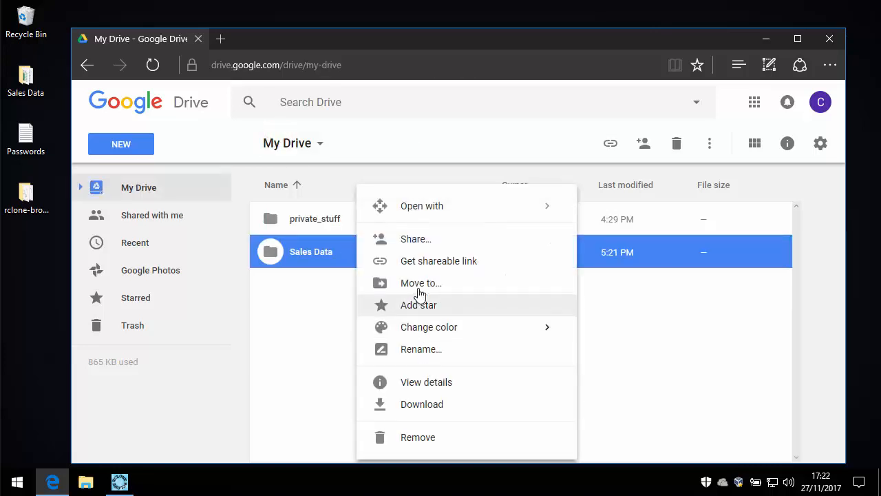
left_click(419, 437)
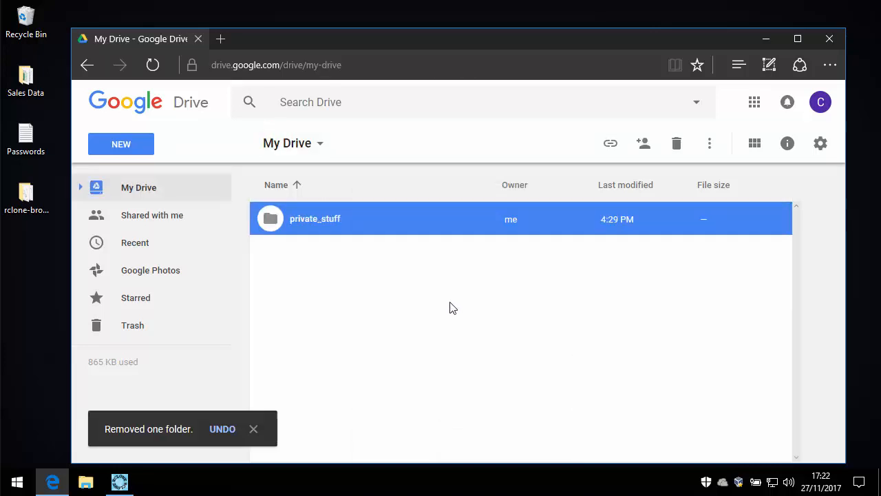
mouse_move(768, 38)
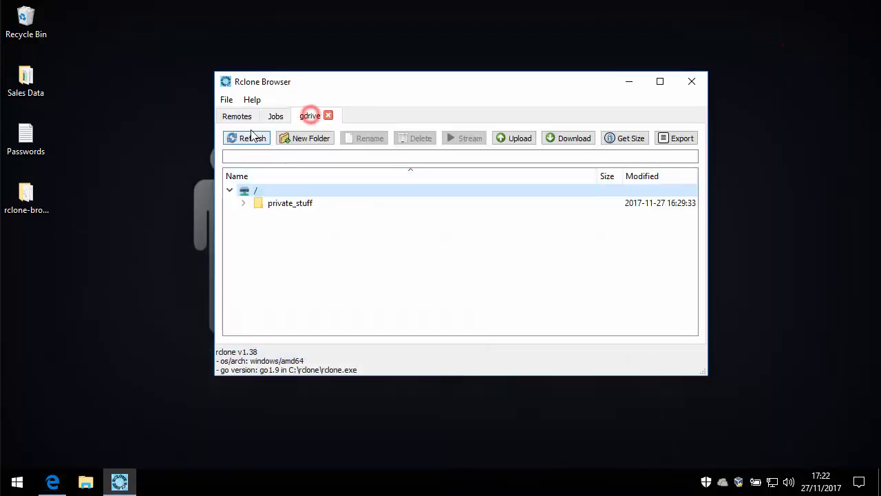
- Close the gdrive remote and open the encrypted gdrivecrypt remote from Remotes
left_click(247, 138)
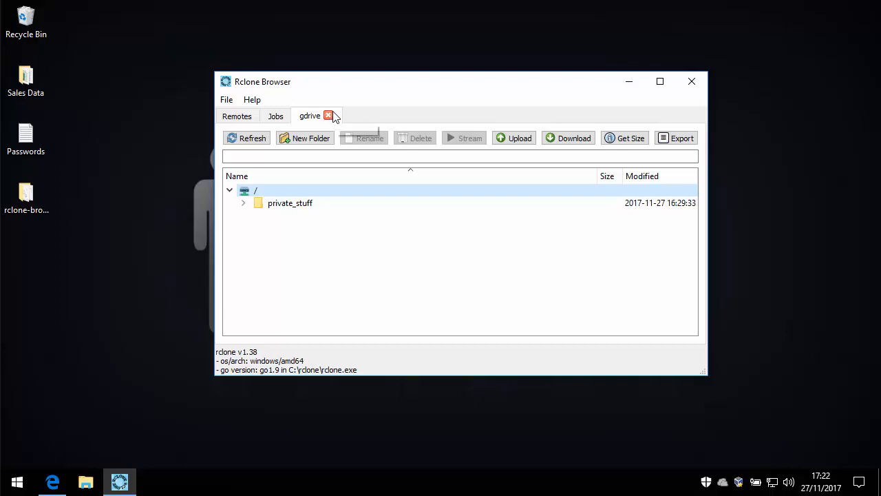
left_click(275, 116)
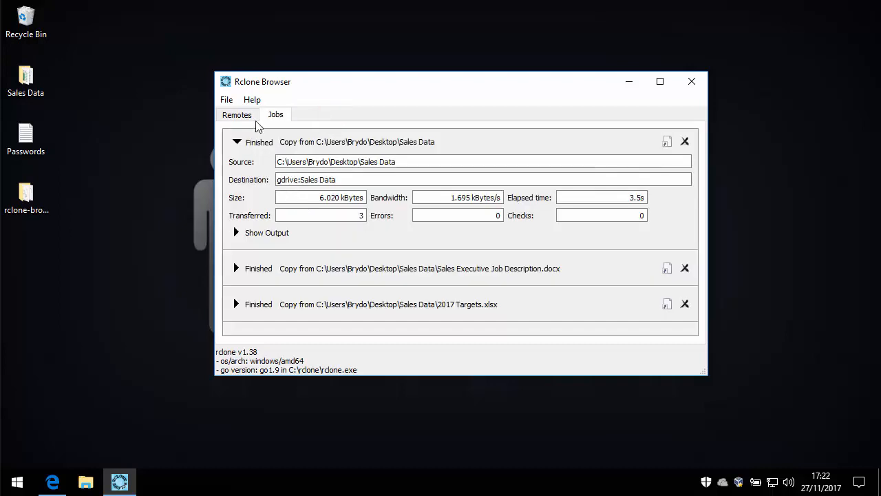
left_click(236, 114)
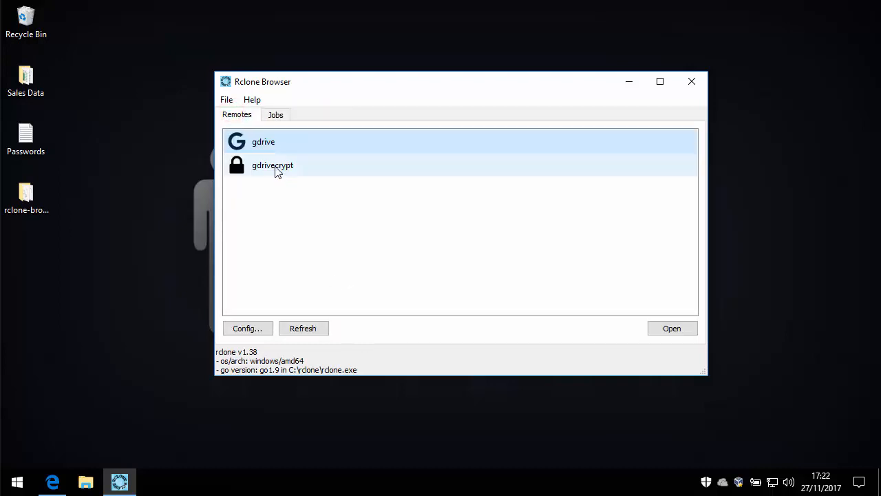
double_click(272, 165)
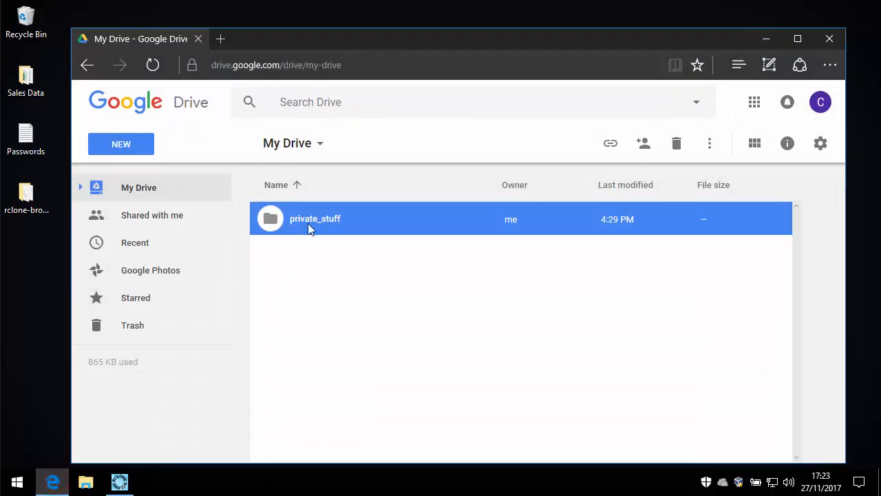
mouse_move(767, 78)
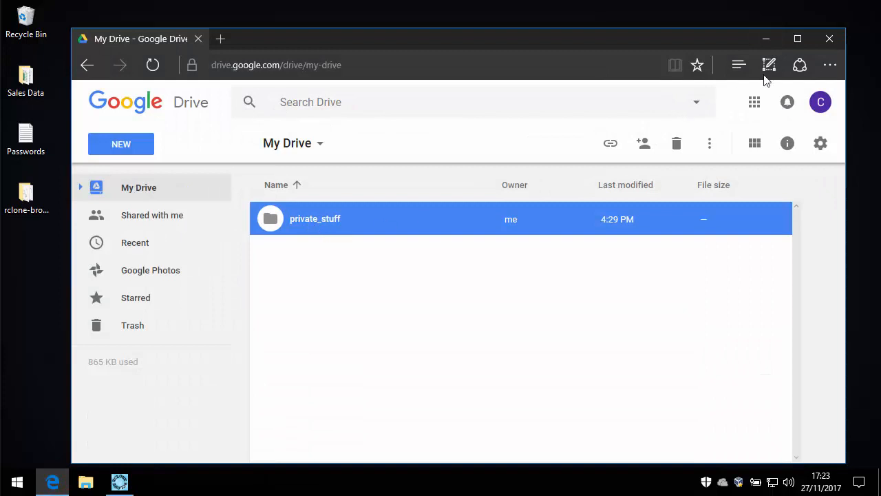
left_click(119, 482)
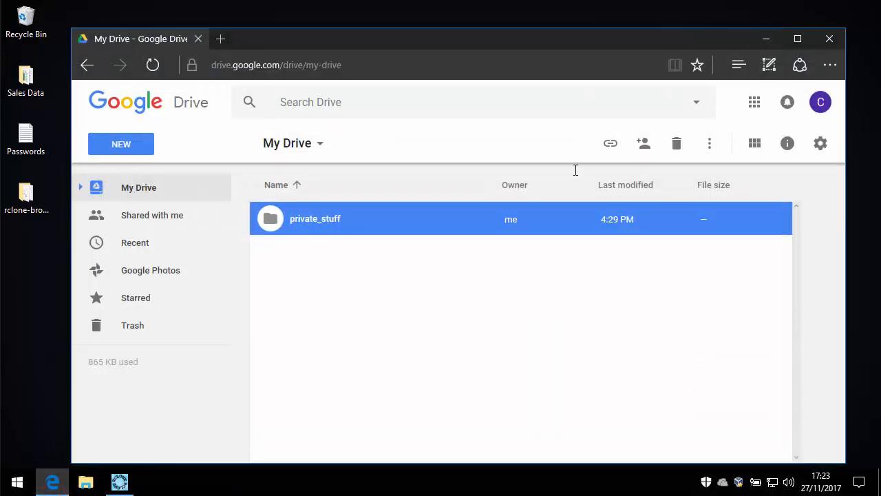
left_click(118, 482)
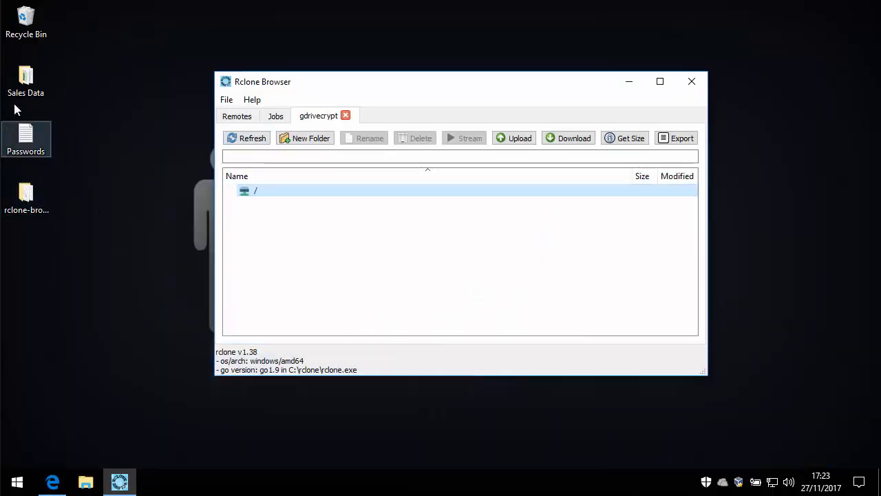
- Upload the desktop Passwords.txt file into the gdrivecrypt root
double_click(25, 138)
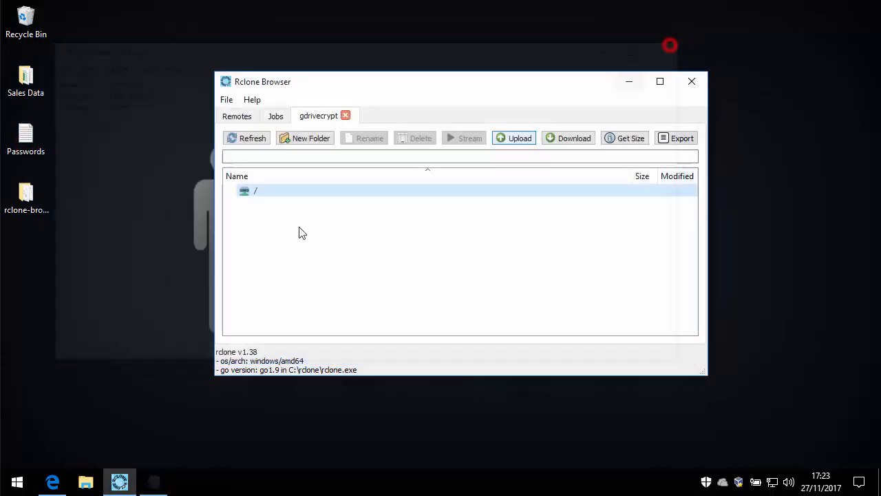
left_click(514, 137)
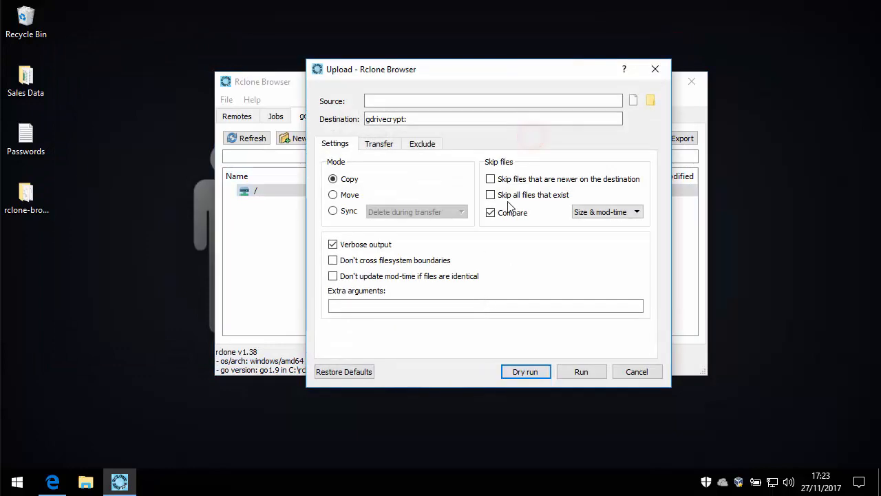
left_click(650, 99)
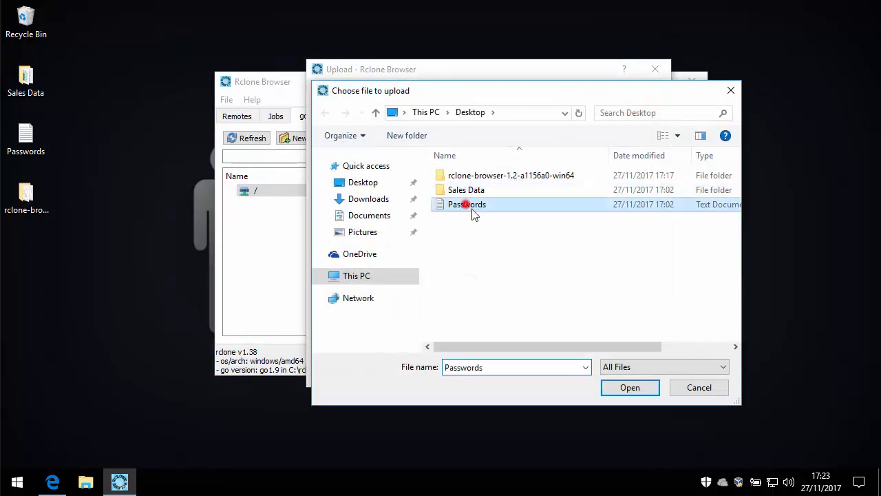
left_click(630, 387)
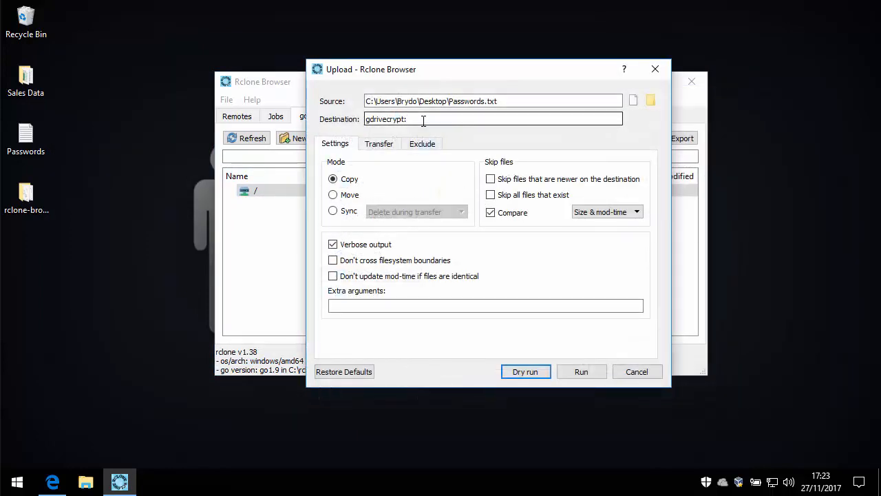
mouse_move(581, 372)
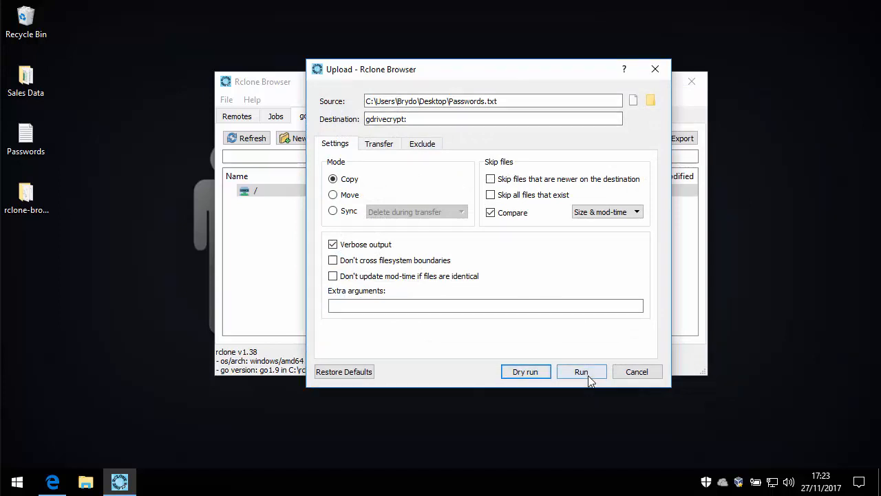
left_click(581, 372)
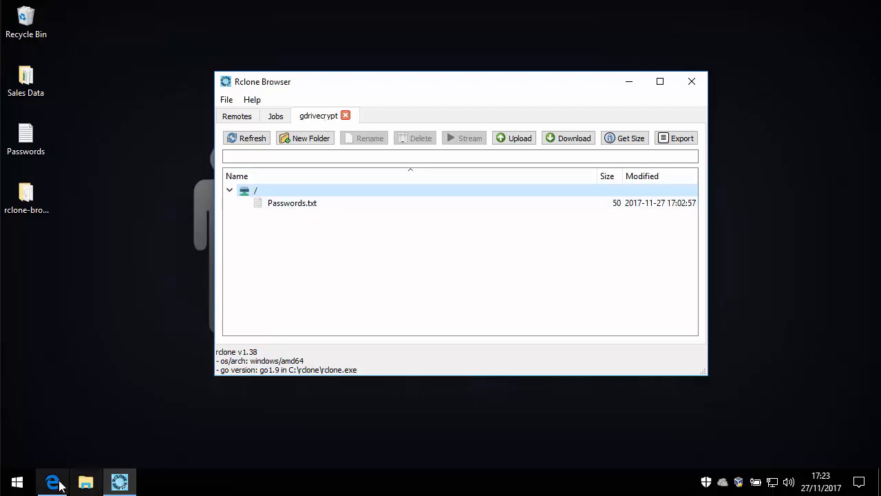
left_click(53, 482)
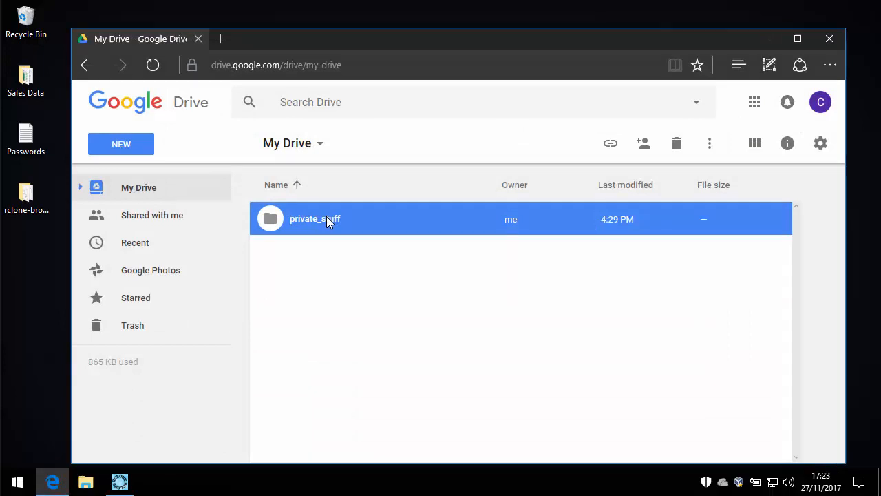
left_click(314, 219)
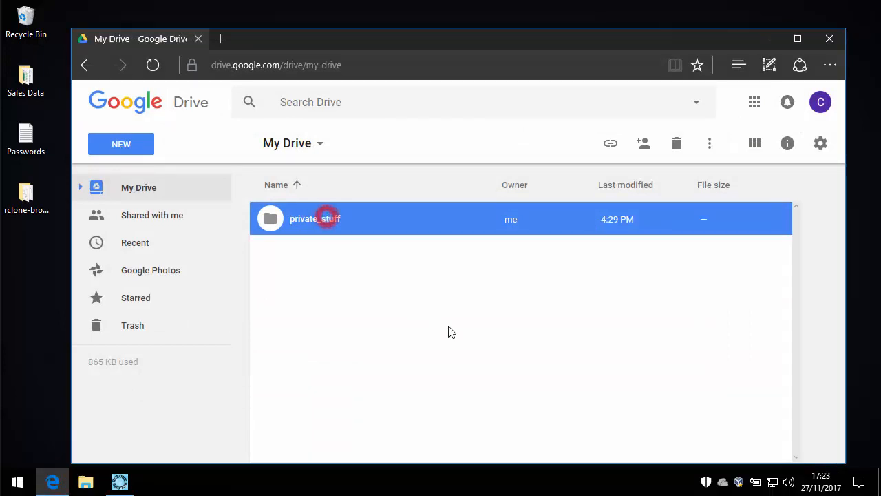
double_click(314, 218)
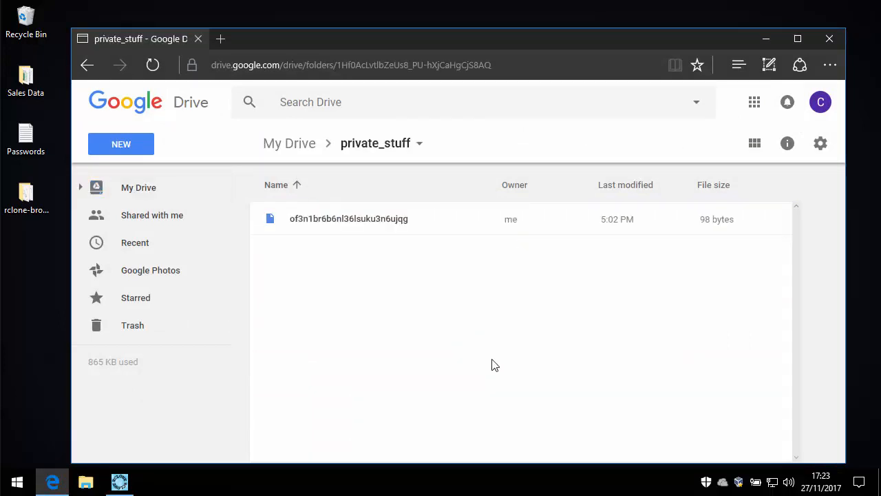
mouse_move(465, 214)
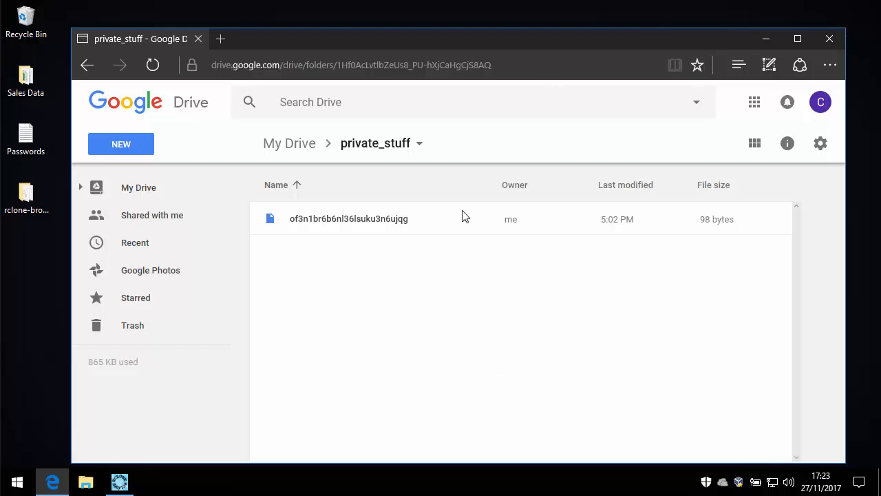
right_click(349, 217)
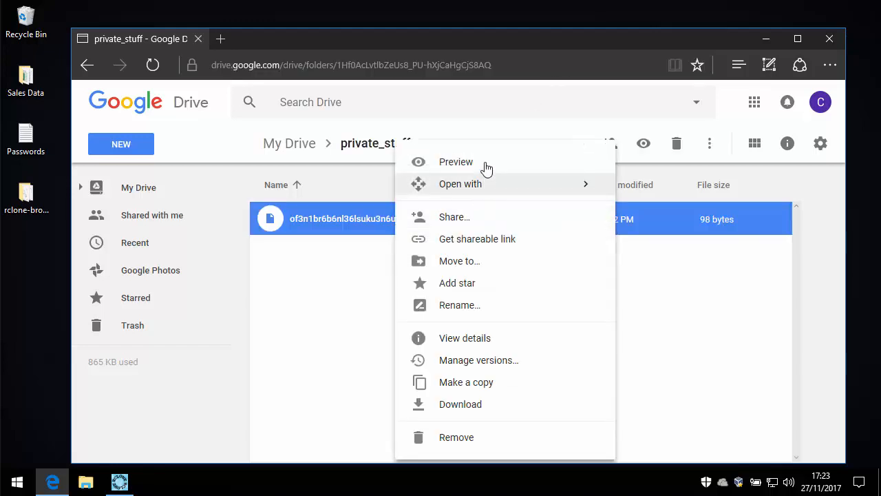
left_click(456, 163)
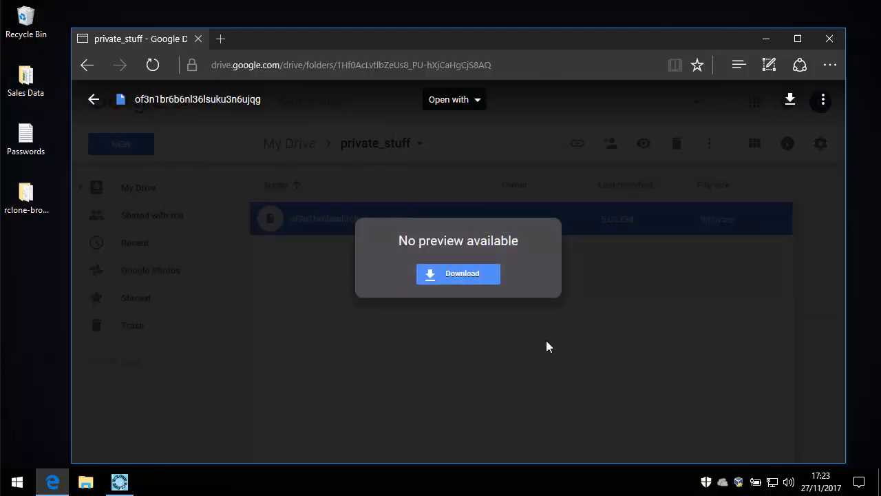
left_click(94, 99)
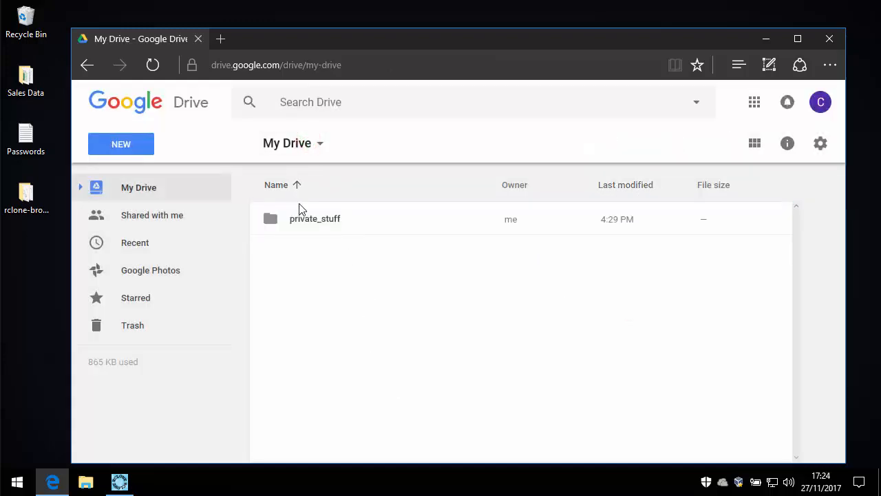
- Upload the desktop Sales Data folder into gdrivecrypt:Sales Data and run it
left_click(119, 482)
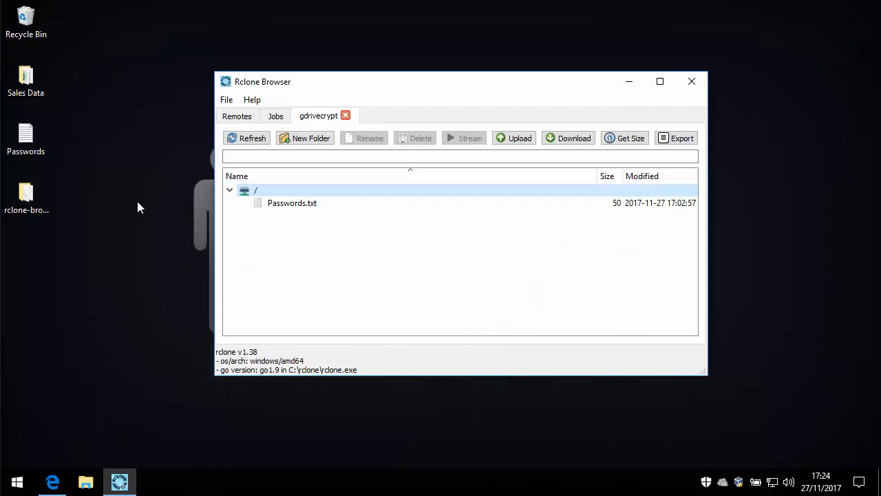
mouse_move(54, 172)
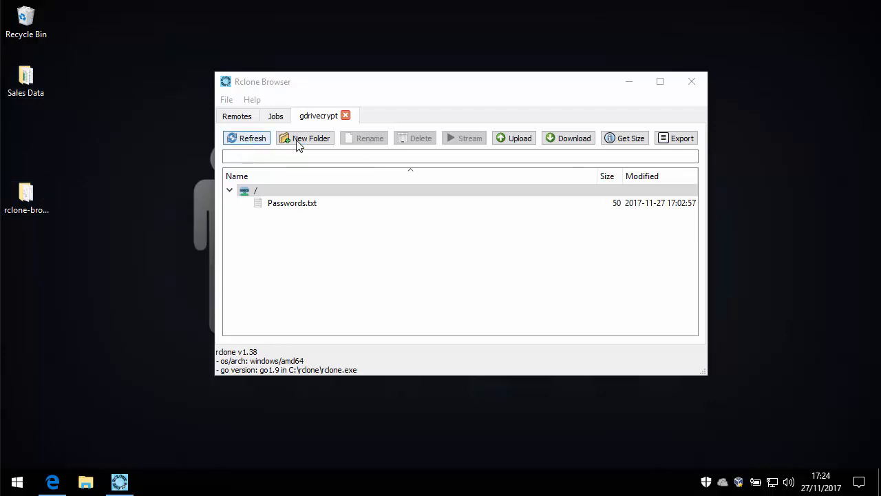
left_click(513, 138)
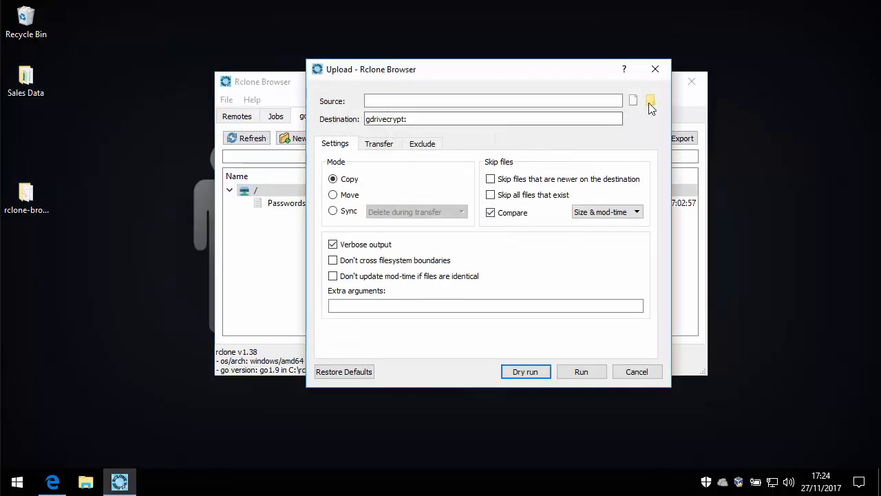
left_click(650, 101)
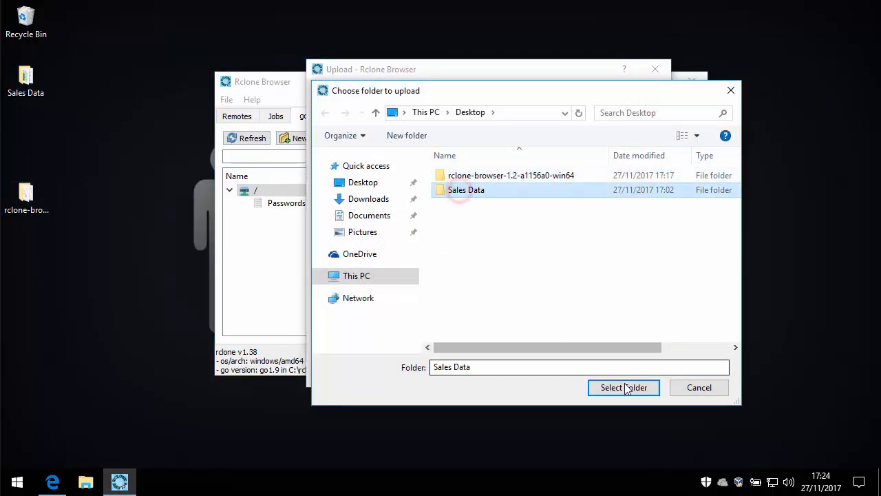
left_click(622, 387)
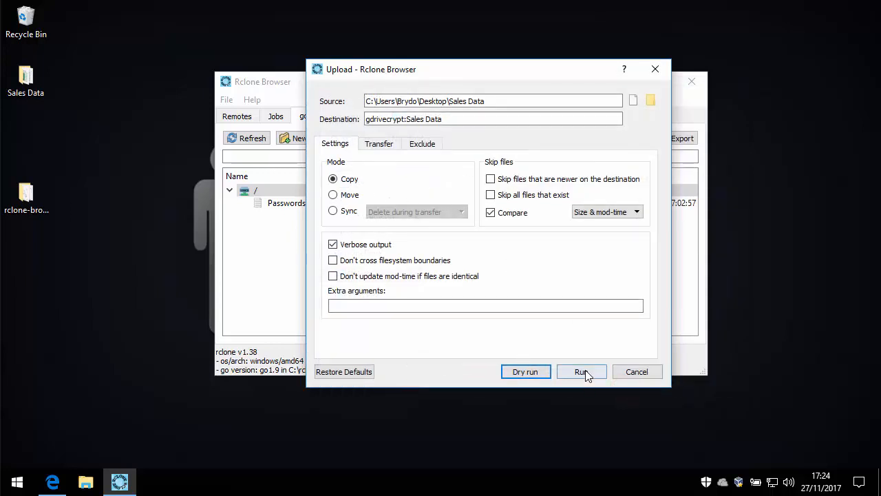
left_click(581, 371)
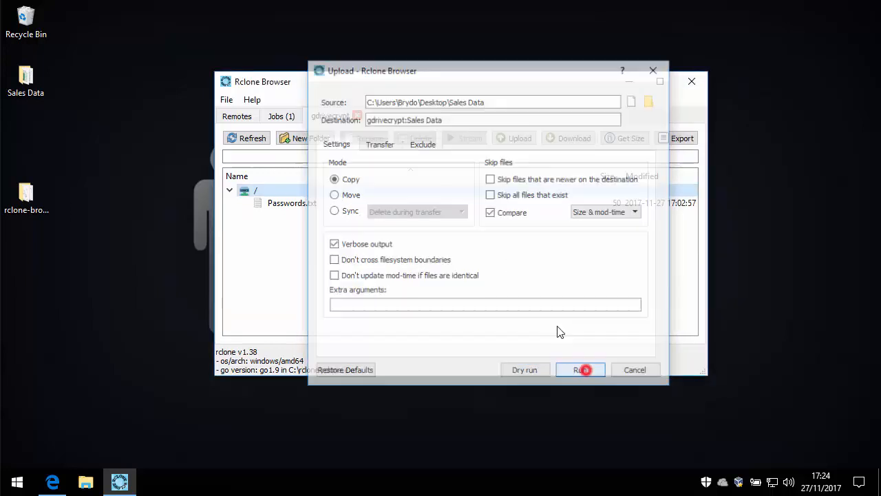
- Expand the Sales Data copy job, confirming 3 files transferred with zero errors
left_click(581, 369)
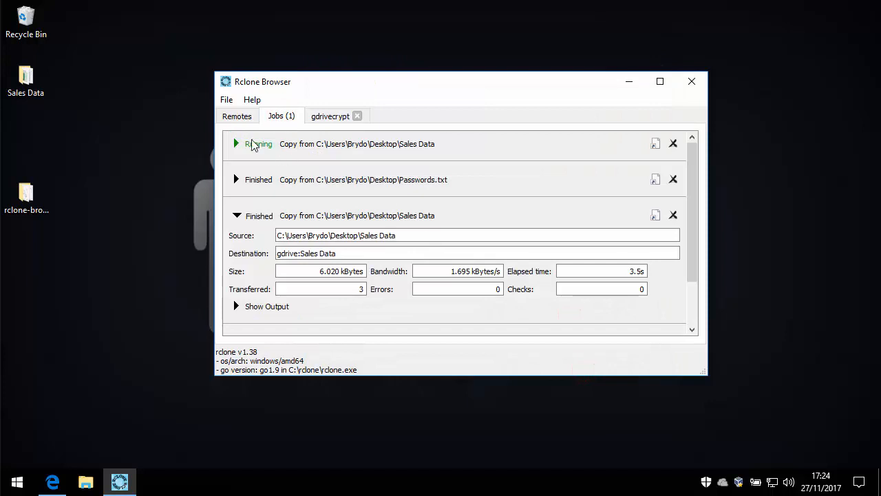
left_click(237, 143)
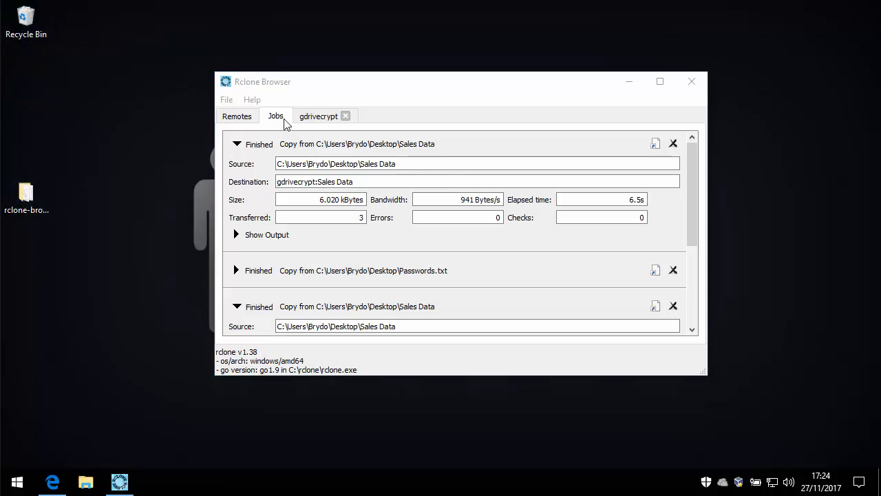
- Refresh gdrivecrypt to show the new Sales Data folder and expand its contents
left_click(319, 116)
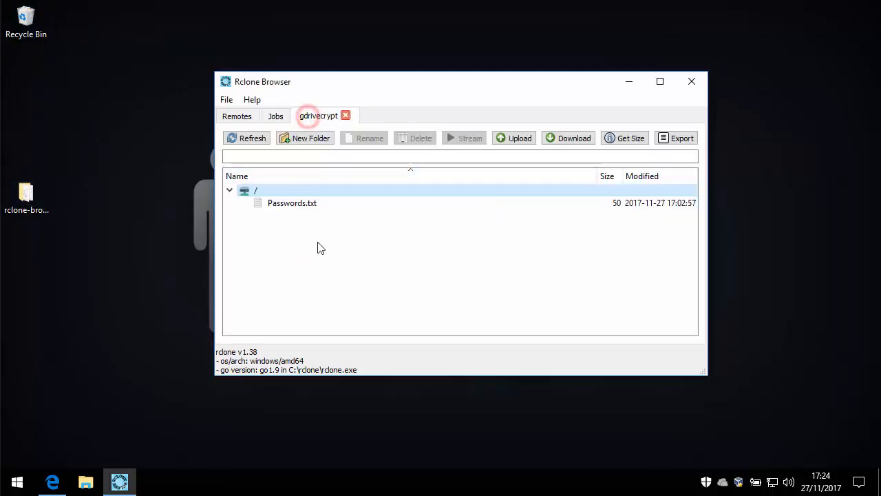
left_click(247, 137)
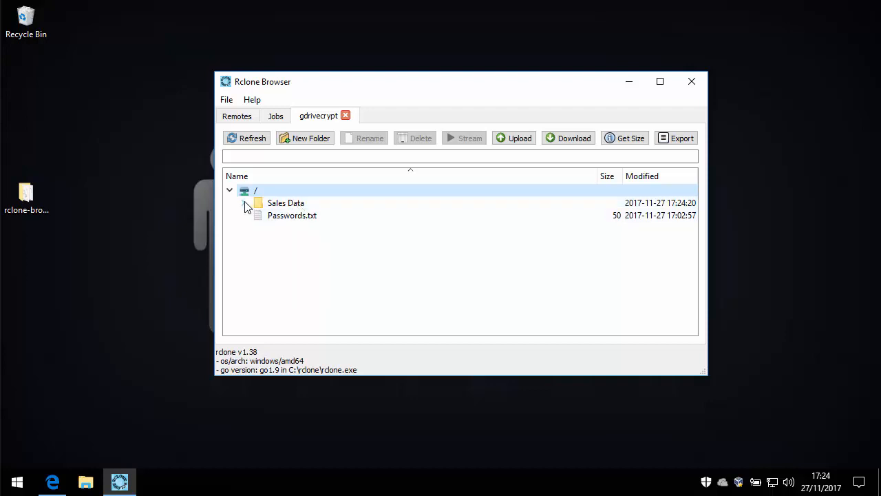
left_click(242, 202)
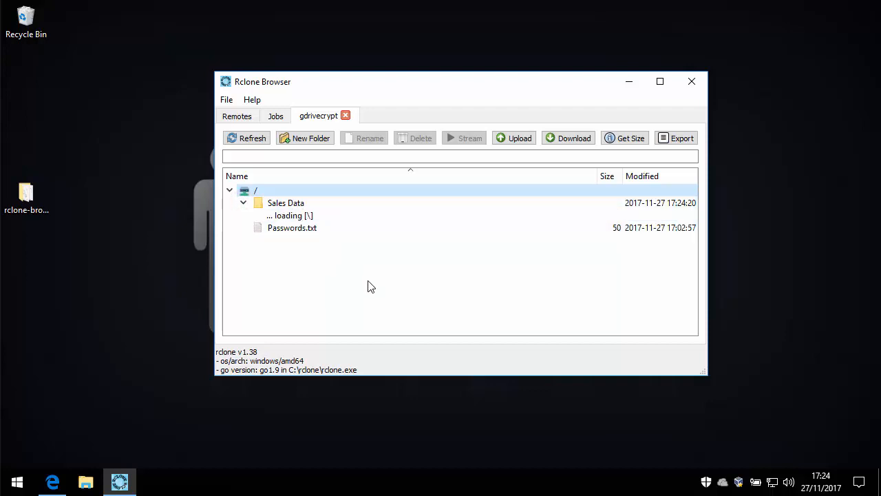
left_click(242, 202)
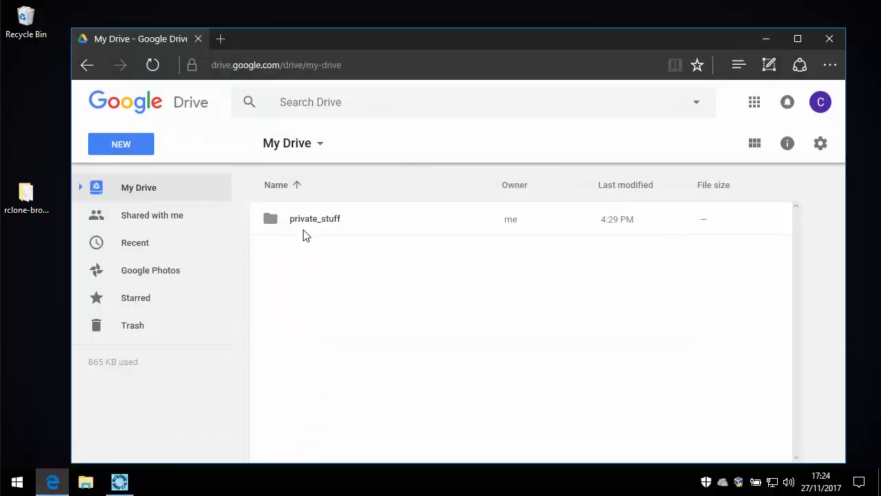
mouse_move(322, 233)
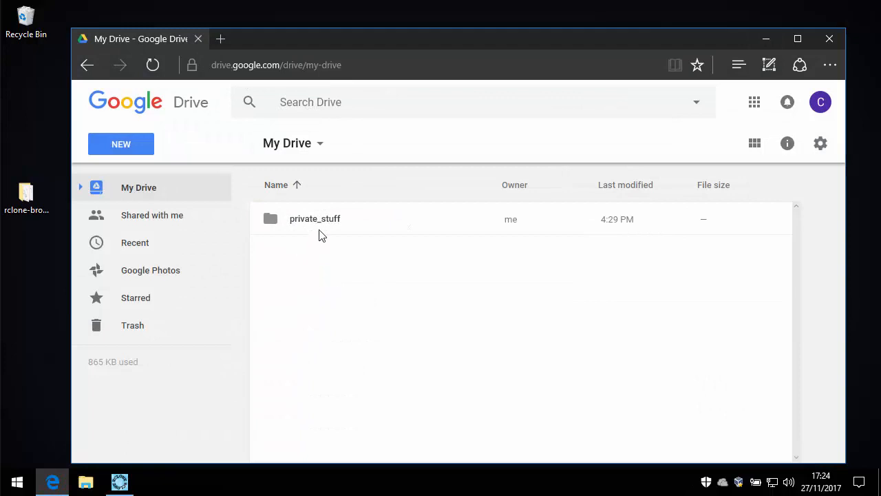
- Open private_stuff in Google Drive and reload to reveal the new scrambled-name folder
left_click(314, 219)
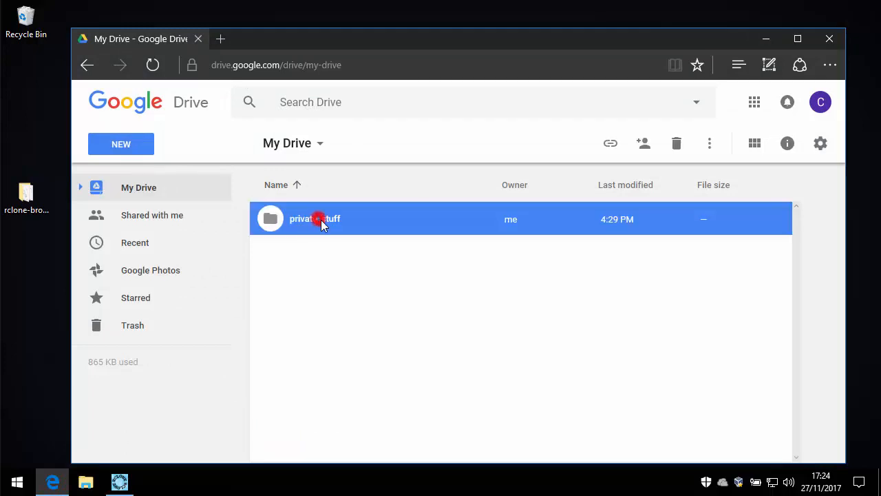
double_click(314, 217)
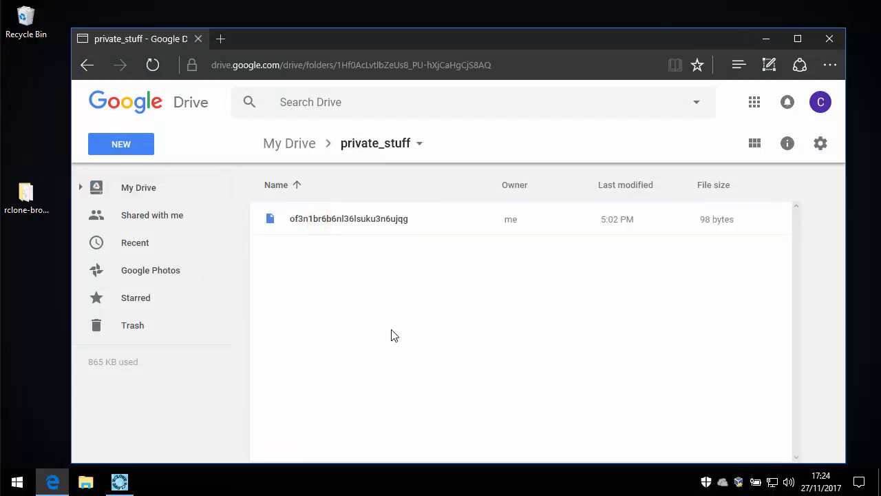
left_click(152, 65)
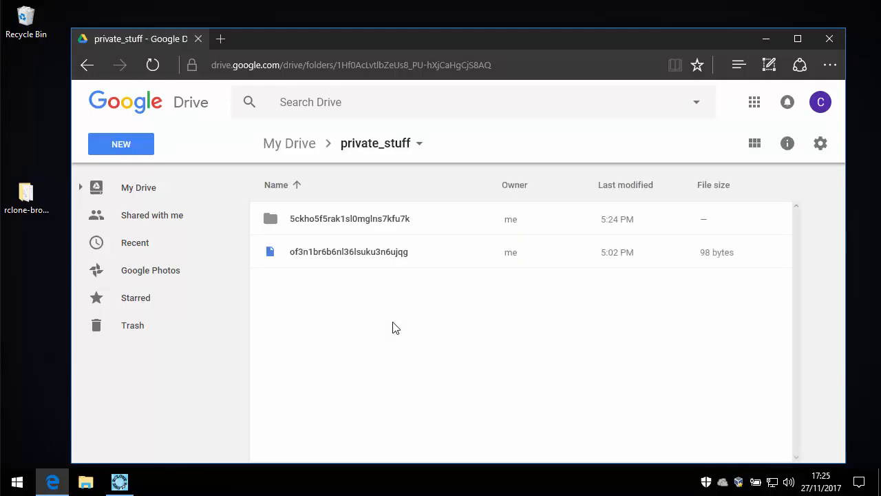
mouse_move(405, 263)
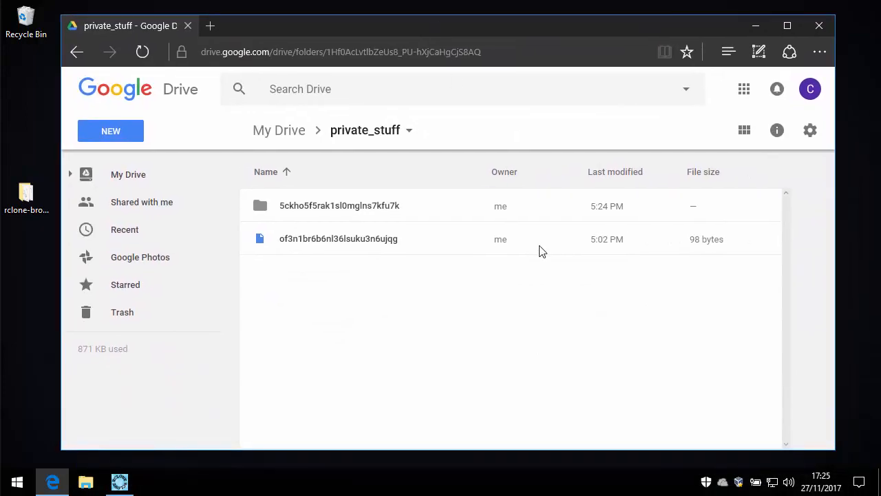
- Open the encrypted-name folder showing three unreadable files and select its web address
left_click(397, 52)
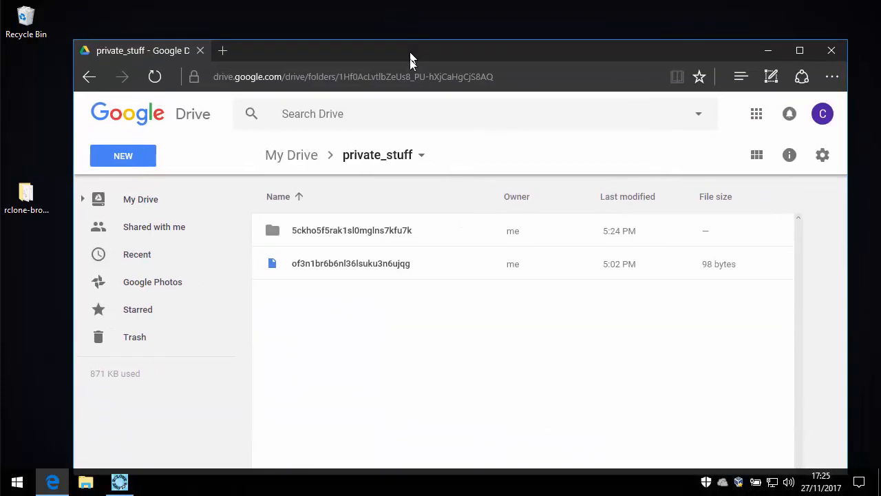
double_click(353, 230)
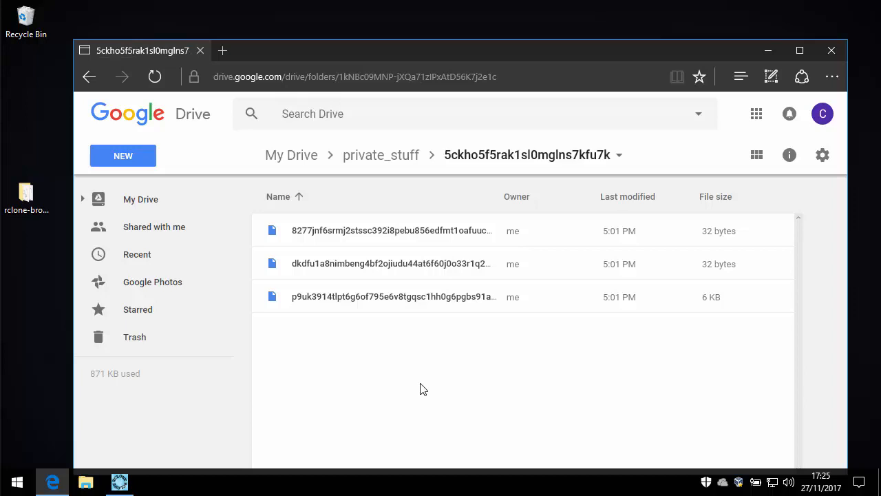
mouse_move(451, 251)
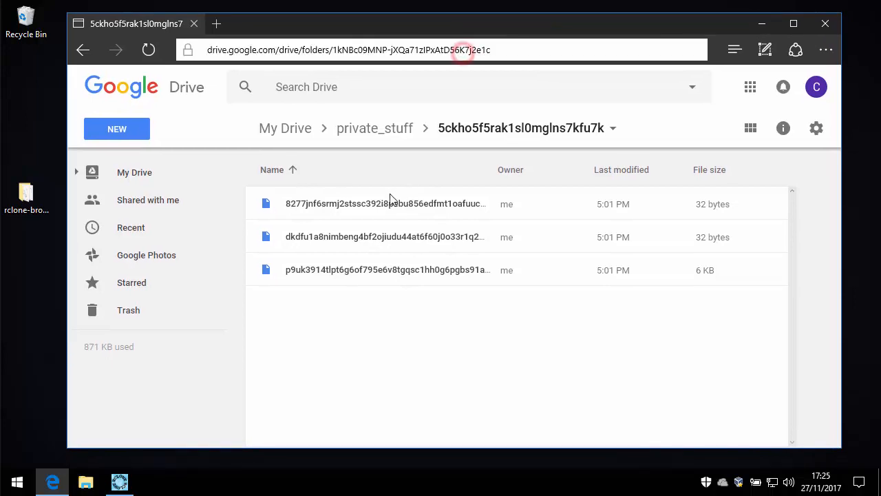
left_click(375, 128)
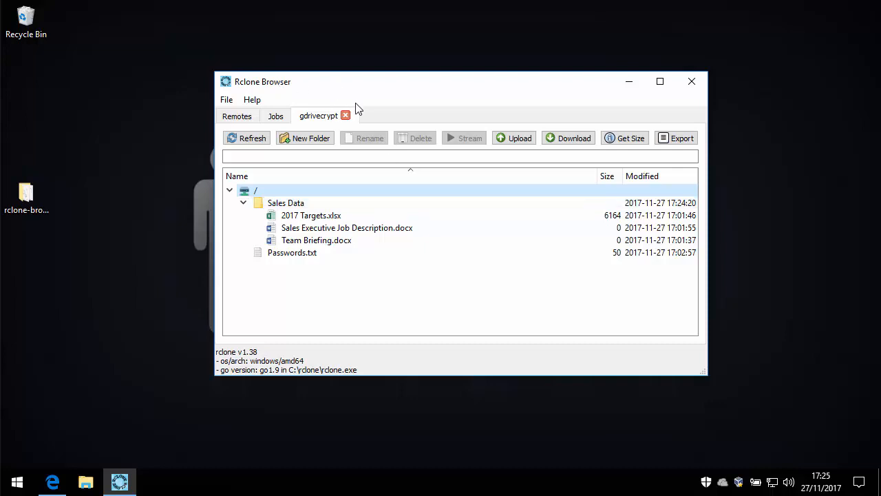
- Check the upload jobs, return to the gdrivecrypt remote and select the Sales Data folder
left_click(276, 116)
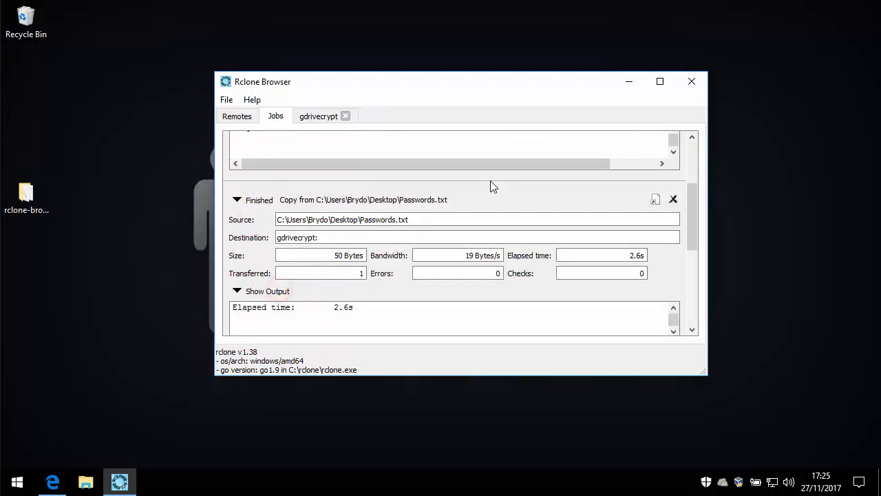
left_click(318, 115)
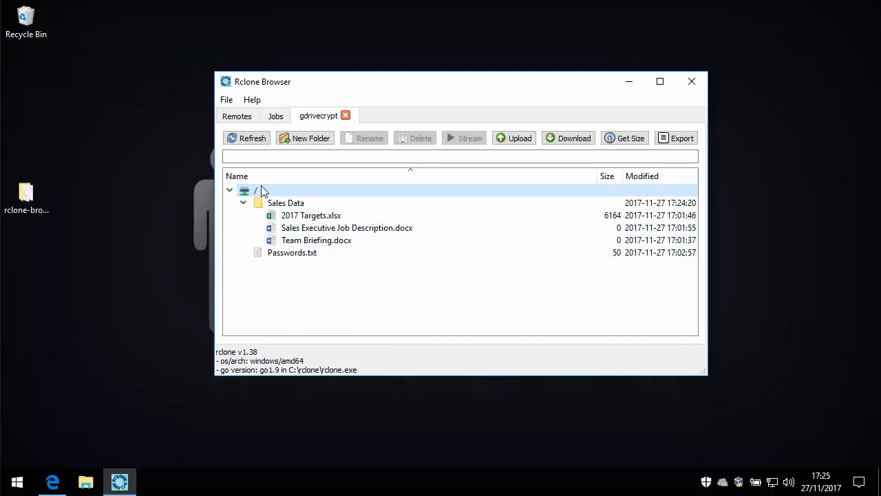
left_click(243, 202)
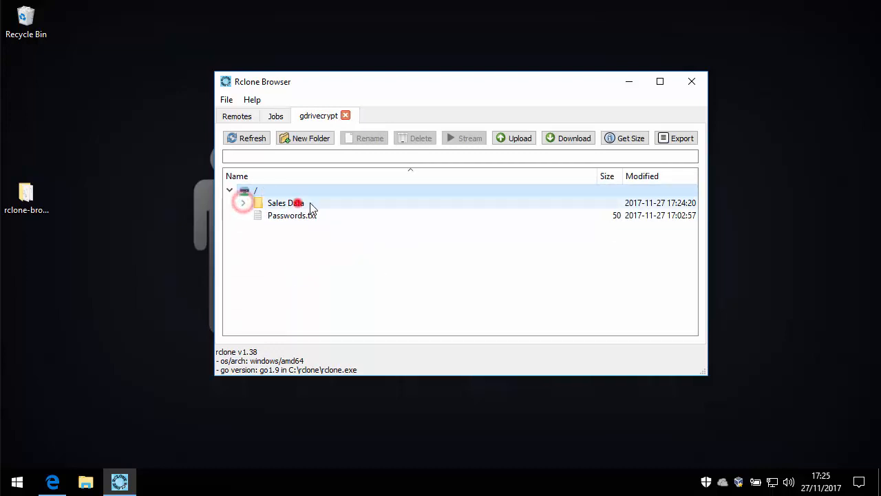
- Download the Sales Data folder to the Desktop as decrypted files
left_click(568, 138)
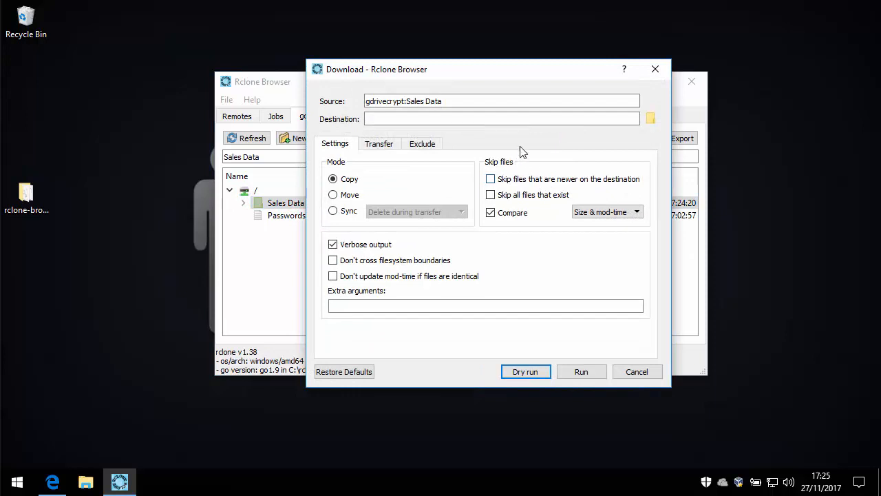
left_click(650, 119)
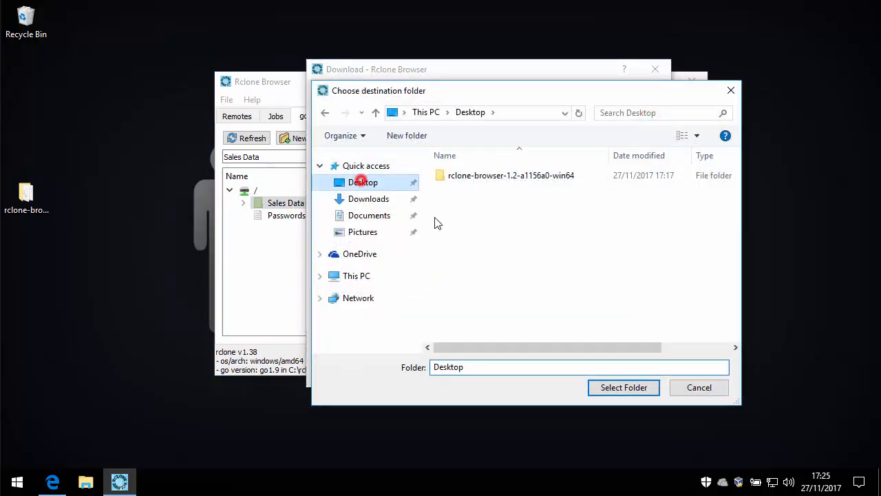
left_click(623, 387)
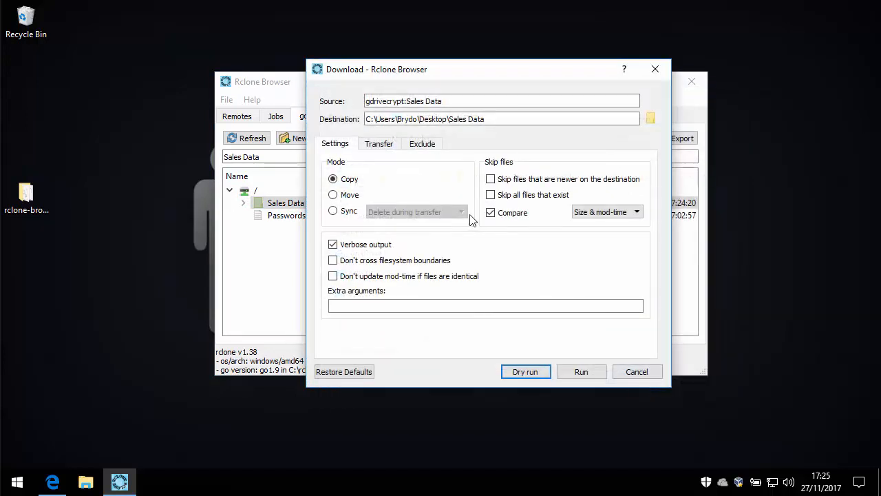
left_click(581, 372)
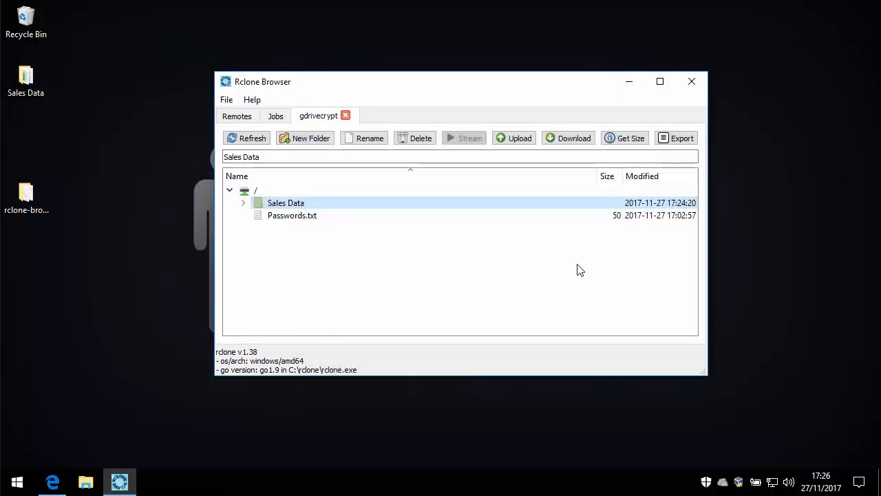
- Download Passwords.txt to the Desktop, then view the downloaded Sales Data folder on the desktop
left_click(292, 215)
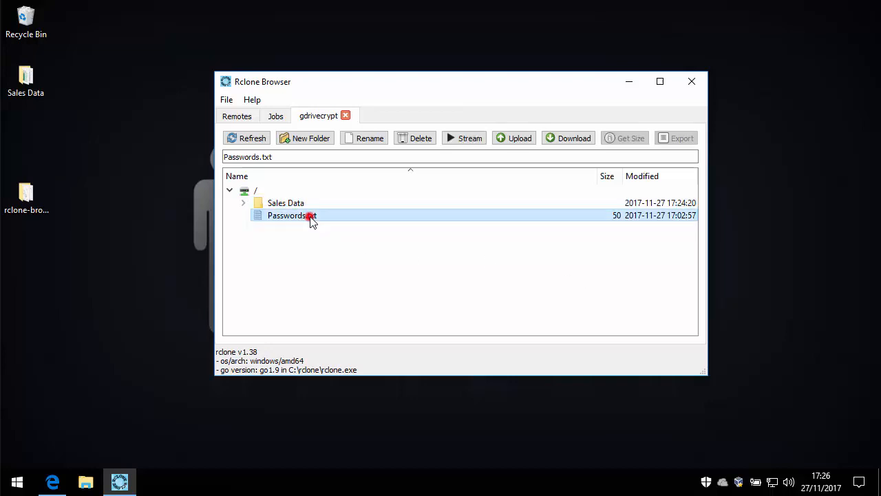
left_click(567, 138)
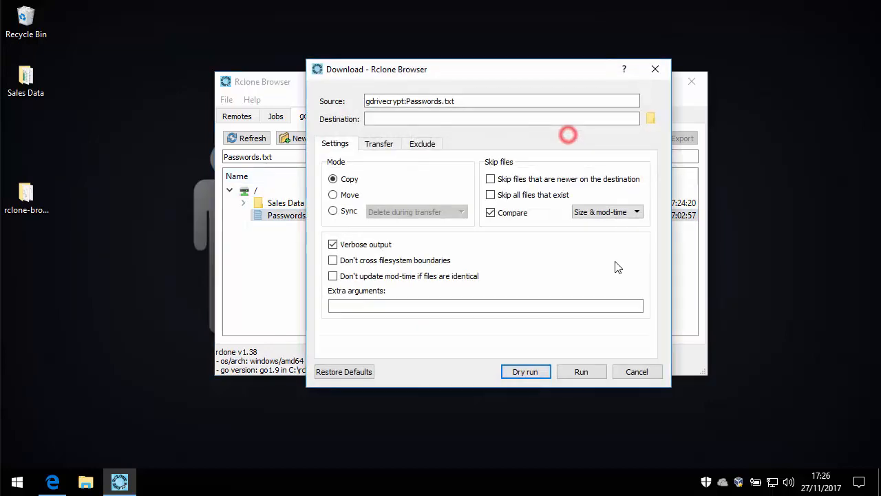
left_click(650, 119)
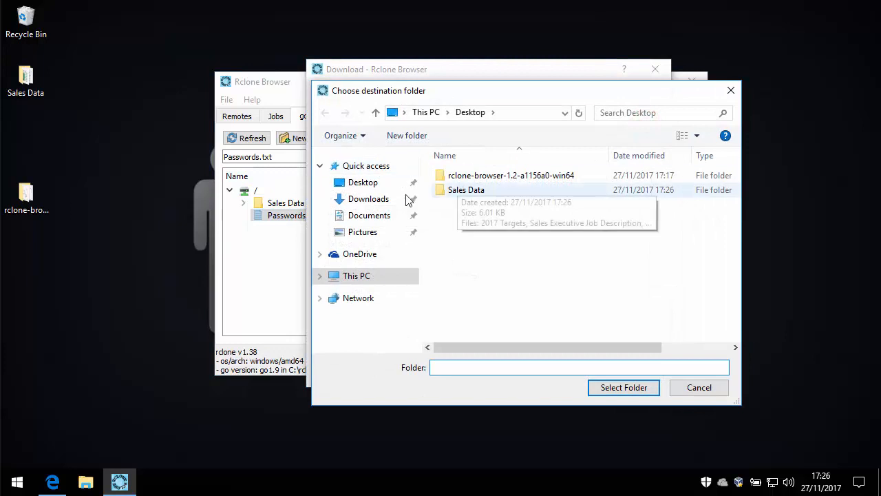
left_click(622, 387)
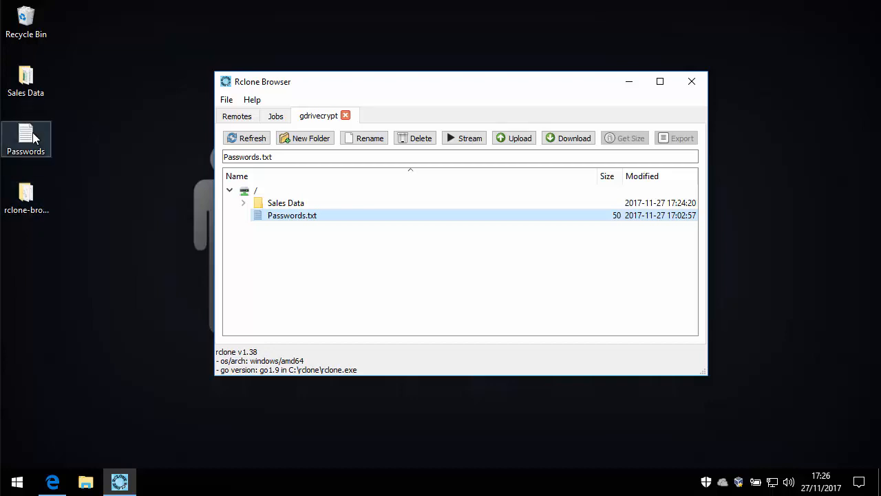
double_click(291, 215)
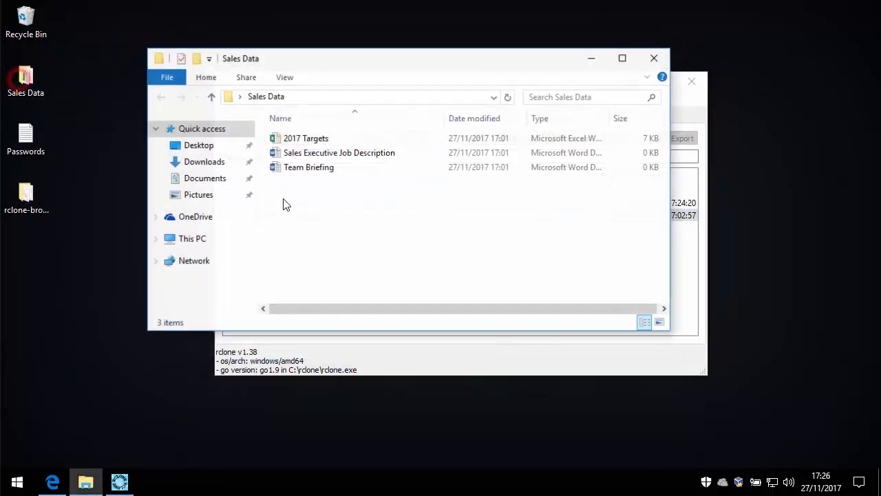
- View the three decrypted Sales Data files in File Explorer and close the folder window
left_click(305, 138)
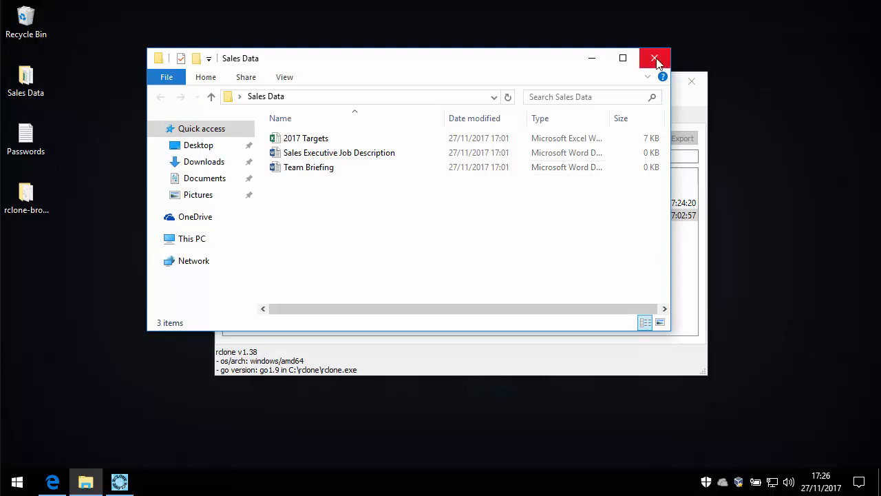
left_click(656, 58)
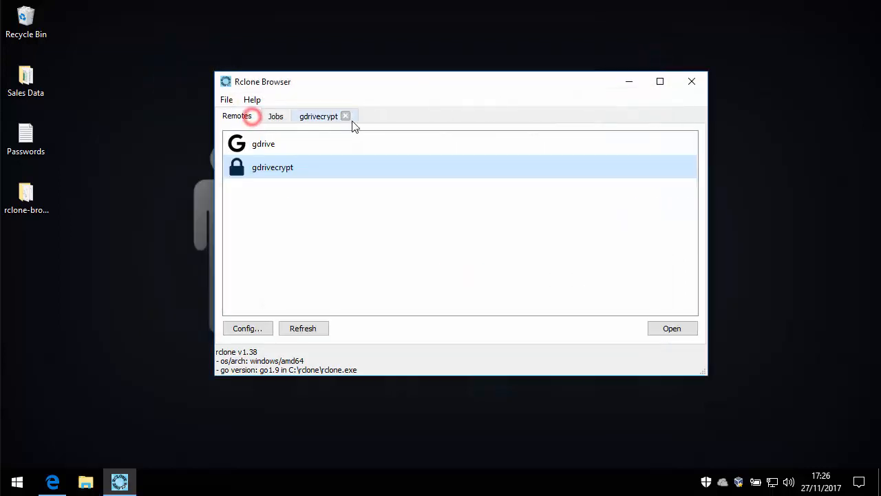